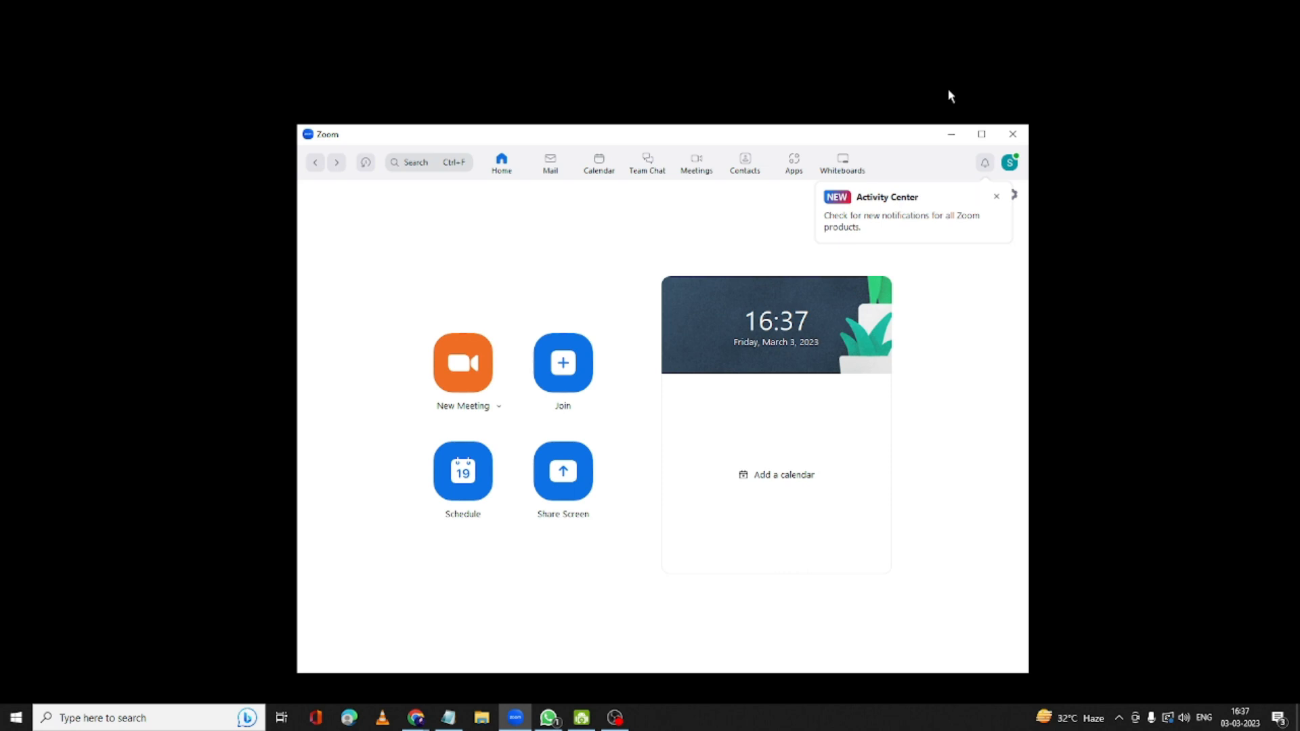
{"action": "mouse_move", "coordinate": [556, 301]}
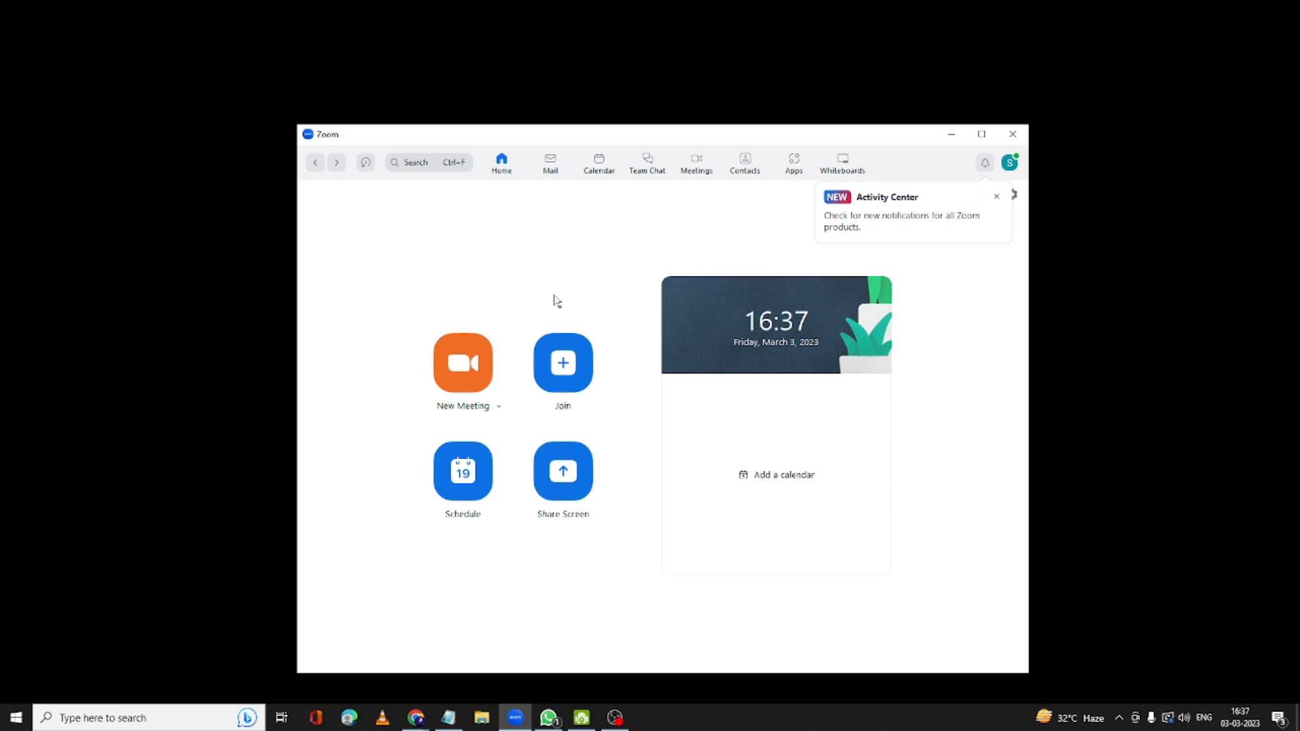
{"action": "mouse_move", "coordinate": [629, 144]}
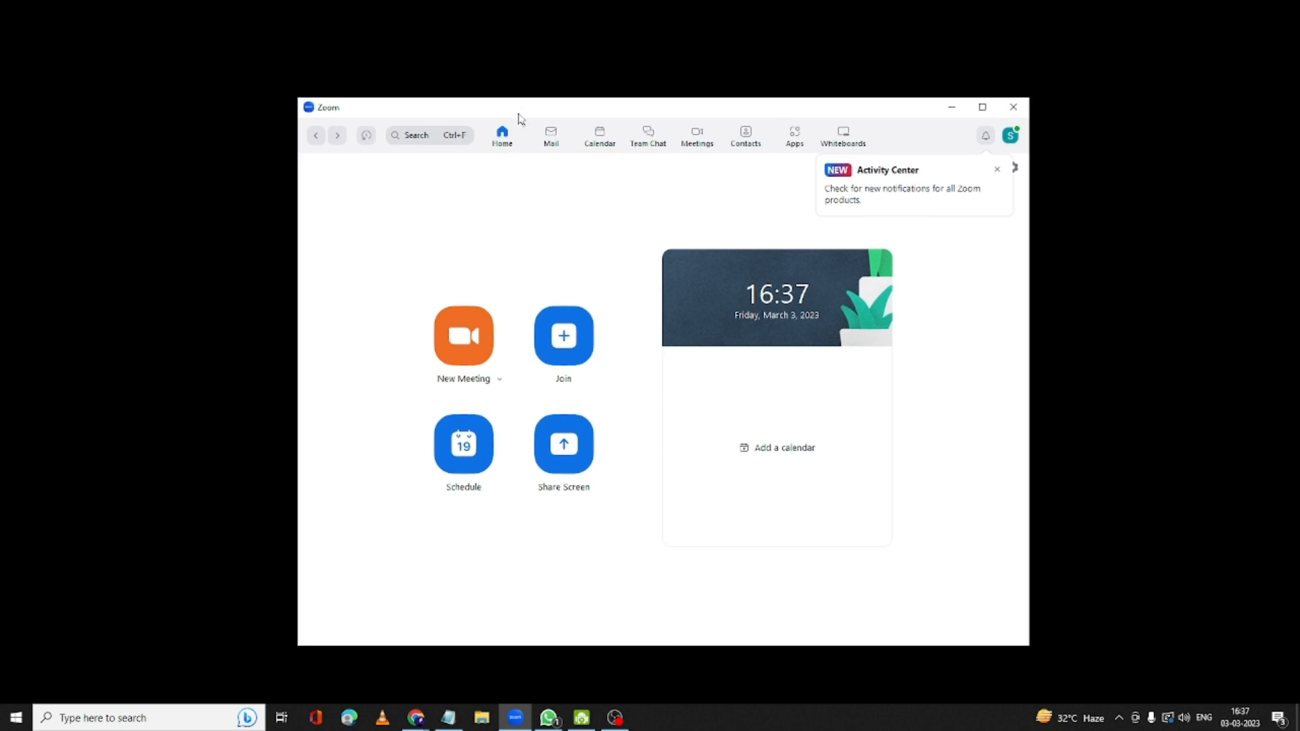
Step: Start a new Zoom meeting and bring up the participant invitation window
{"action": "left_click", "coordinate": [463, 335]}
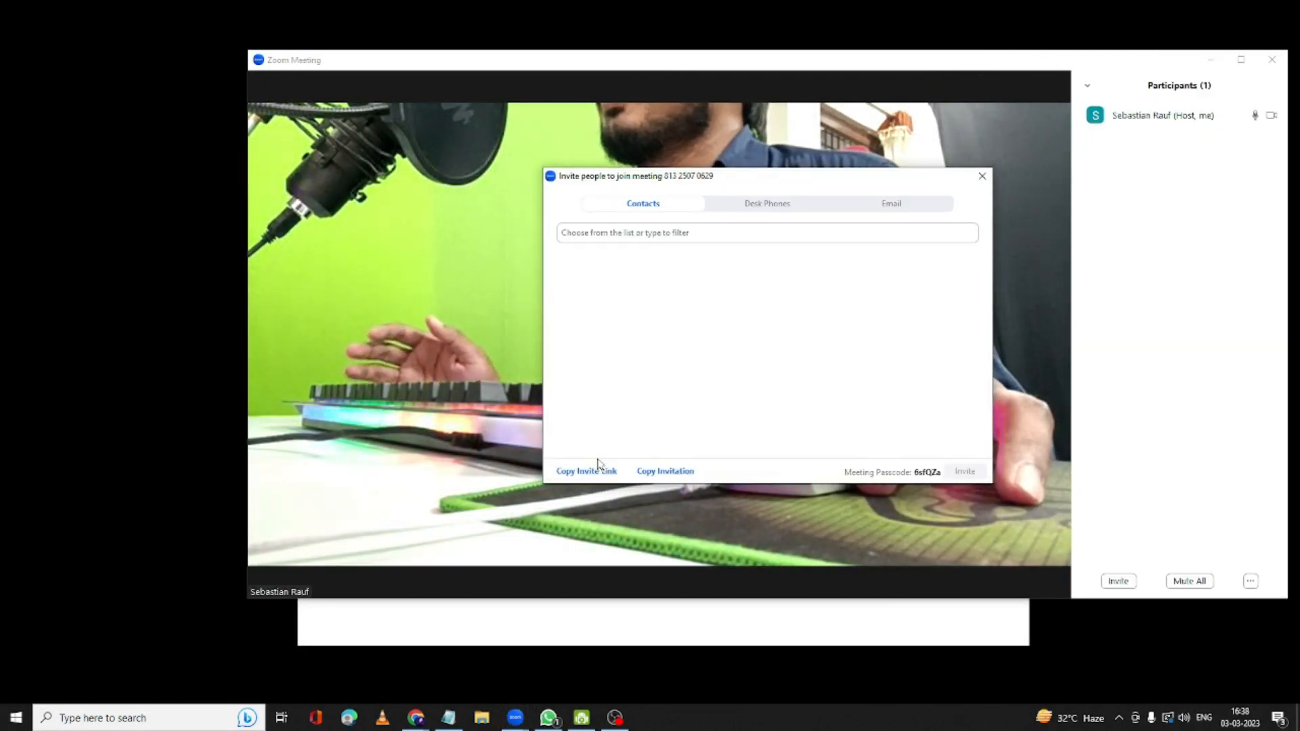
{"action": "mouse_move", "coordinate": [605, 623]}
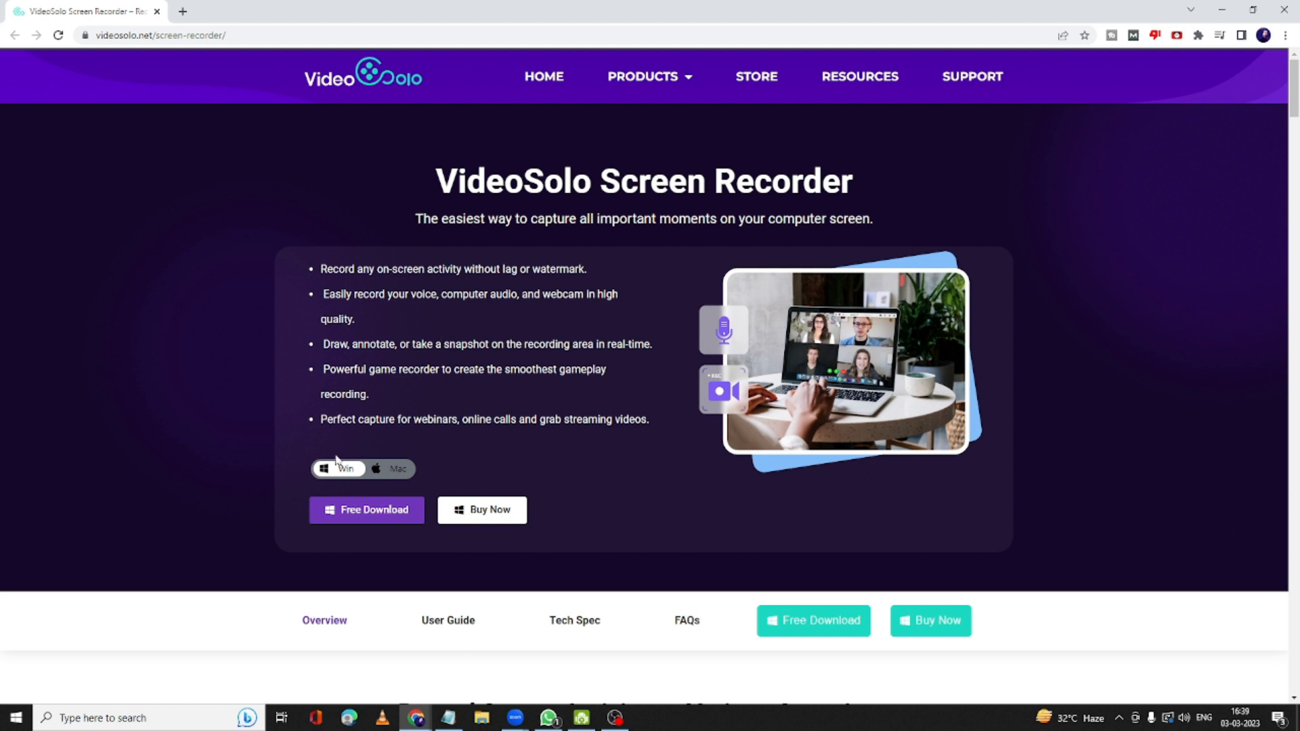
{"action": "mouse_move", "coordinate": [362, 495]}
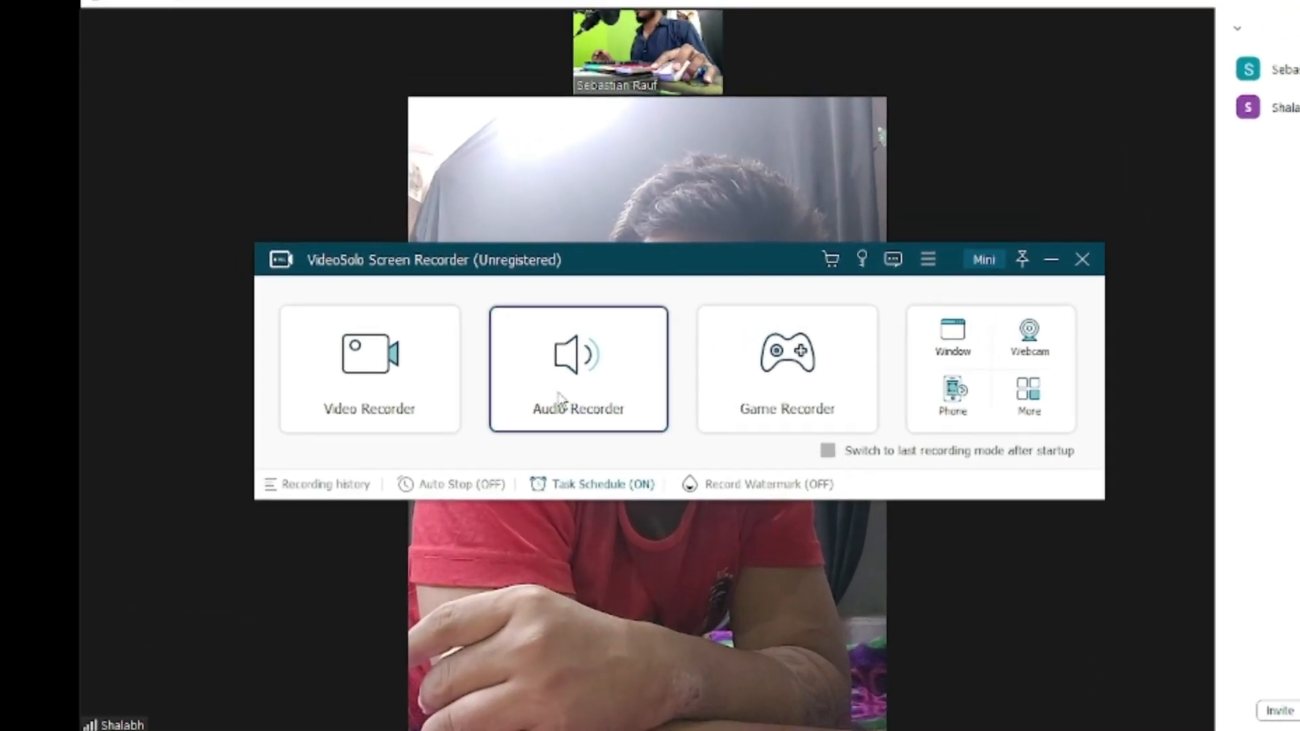
Step: Move the recorder and switch to Window recording, targeting the Zoom Meeting window
{"action": "left_click_drag", "start_coordinate": [539, 260], "coordinate": [597, 230]}
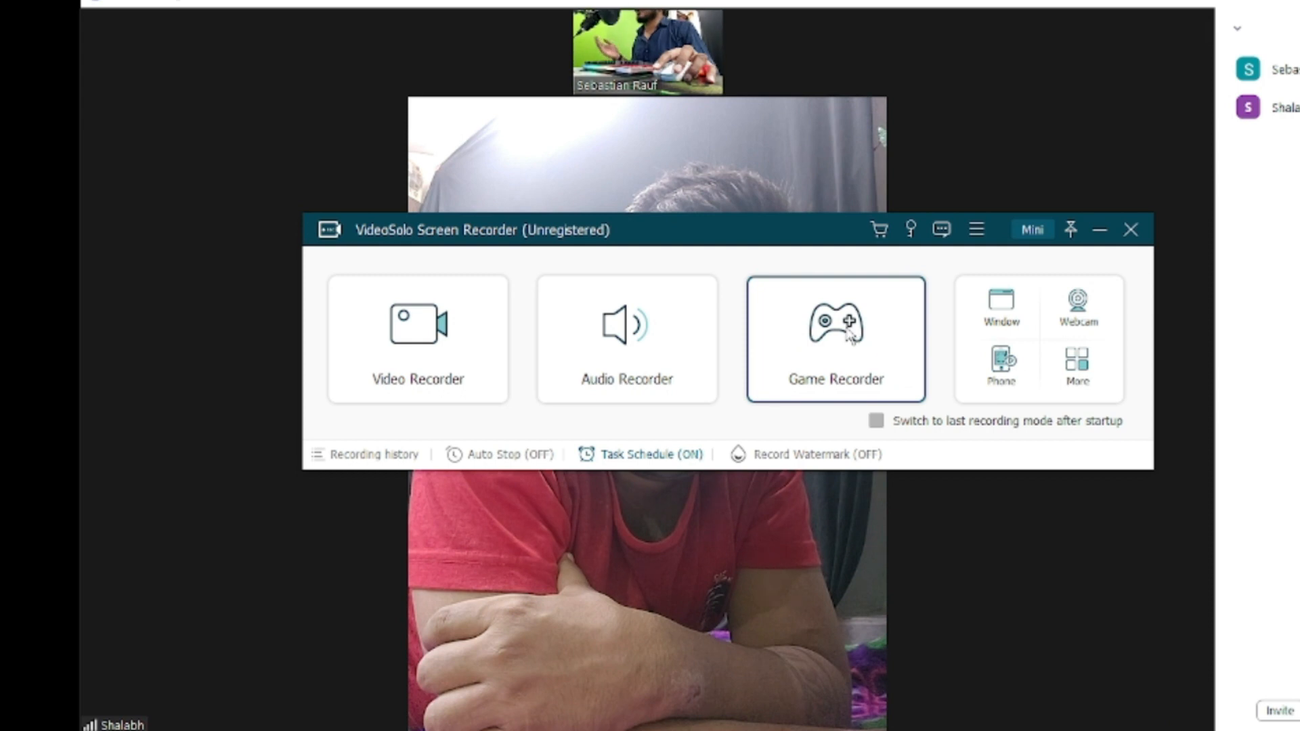
{"action": "mouse_move", "coordinate": [902, 376]}
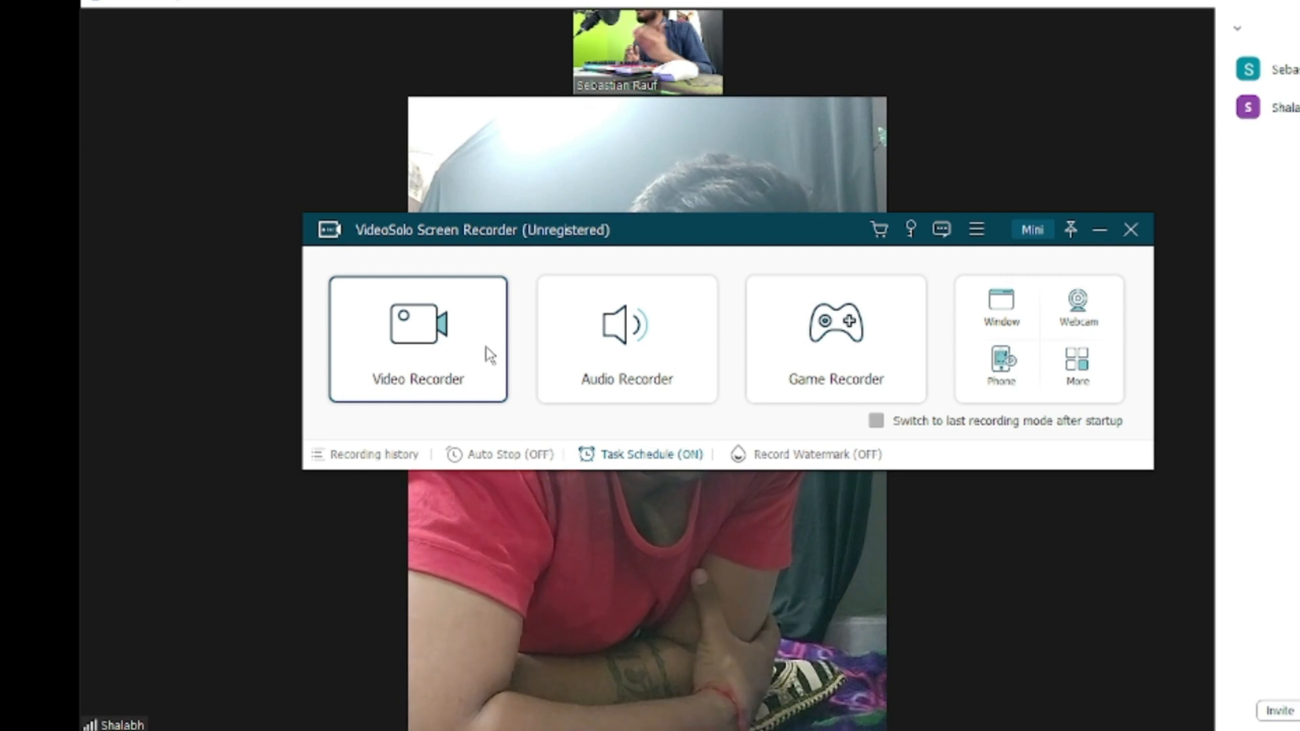
{"action": "mouse_move", "coordinate": [999, 307]}
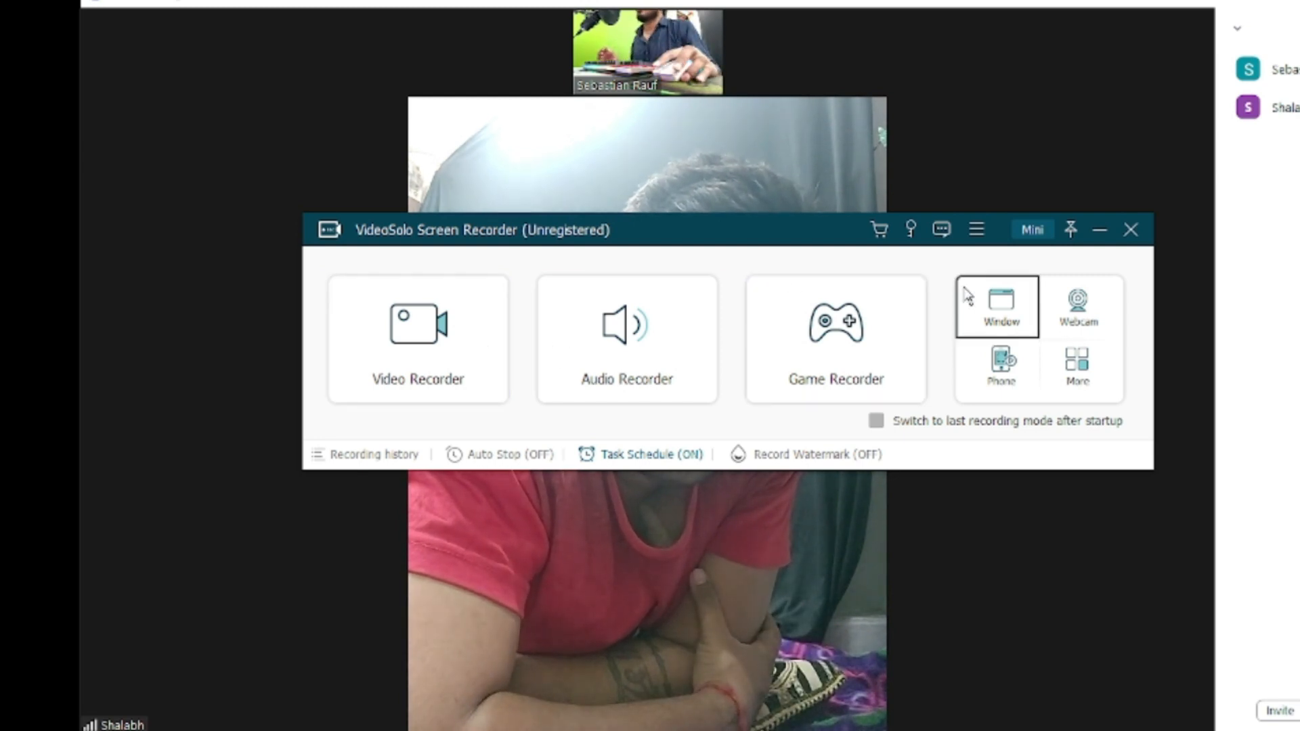
{"action": "left_click", "coordinate": [1000, 306]}
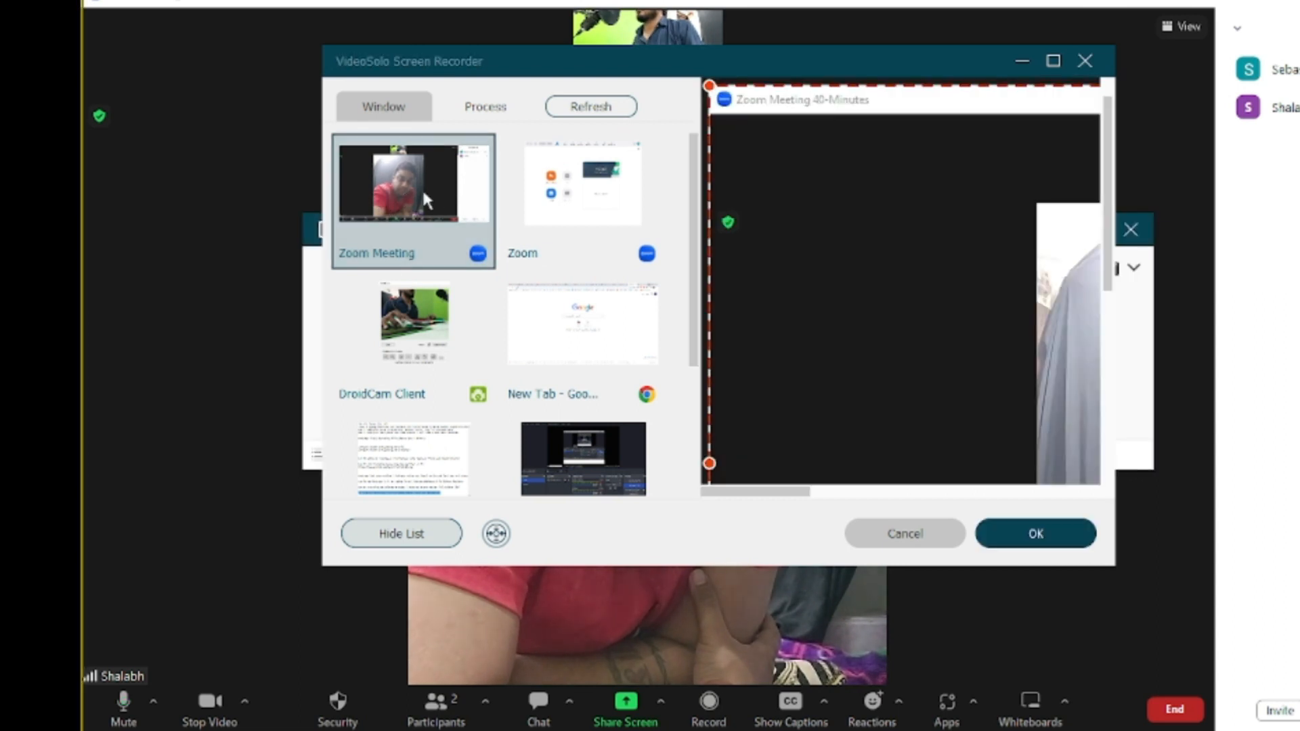
{"action": "left_click", "coordinate": [1034, 533]}
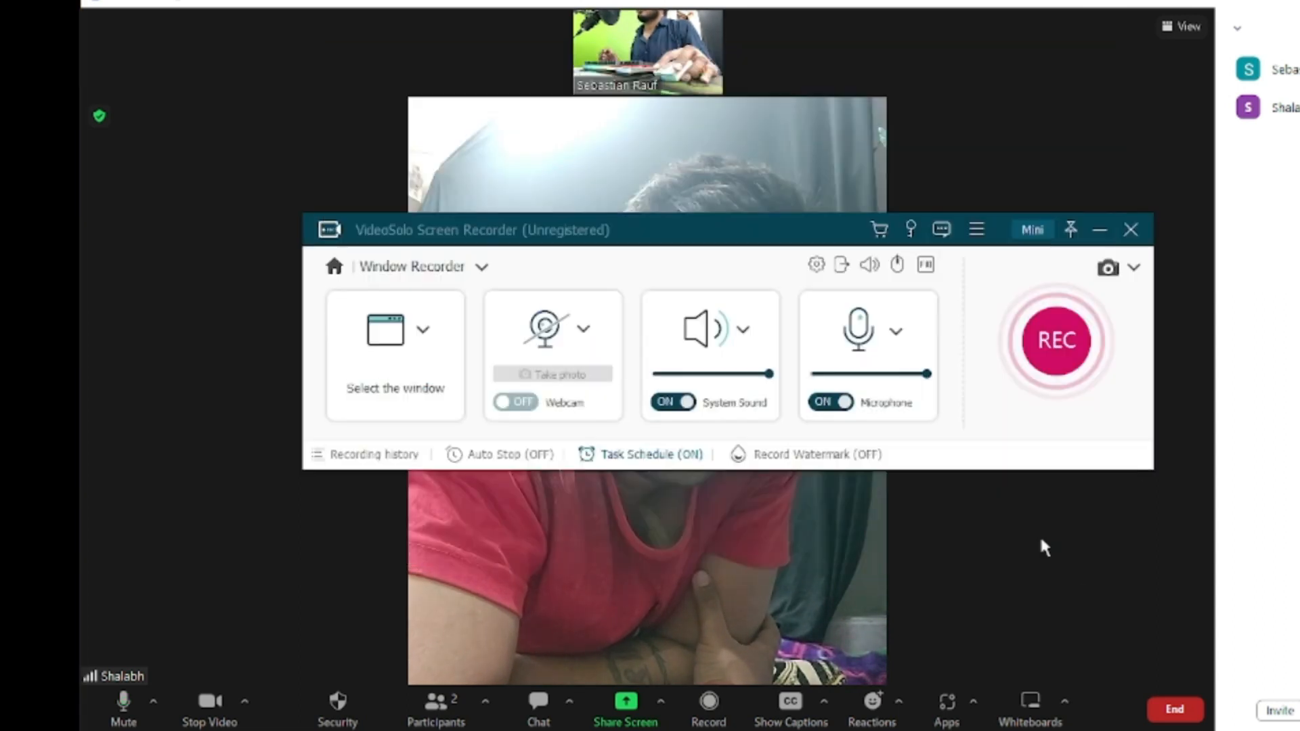
Step: Confirm Zoom Meeting 40-Minutes as the capture window and start recording
{"action": "left_click", "coordinate": [395, 329]}
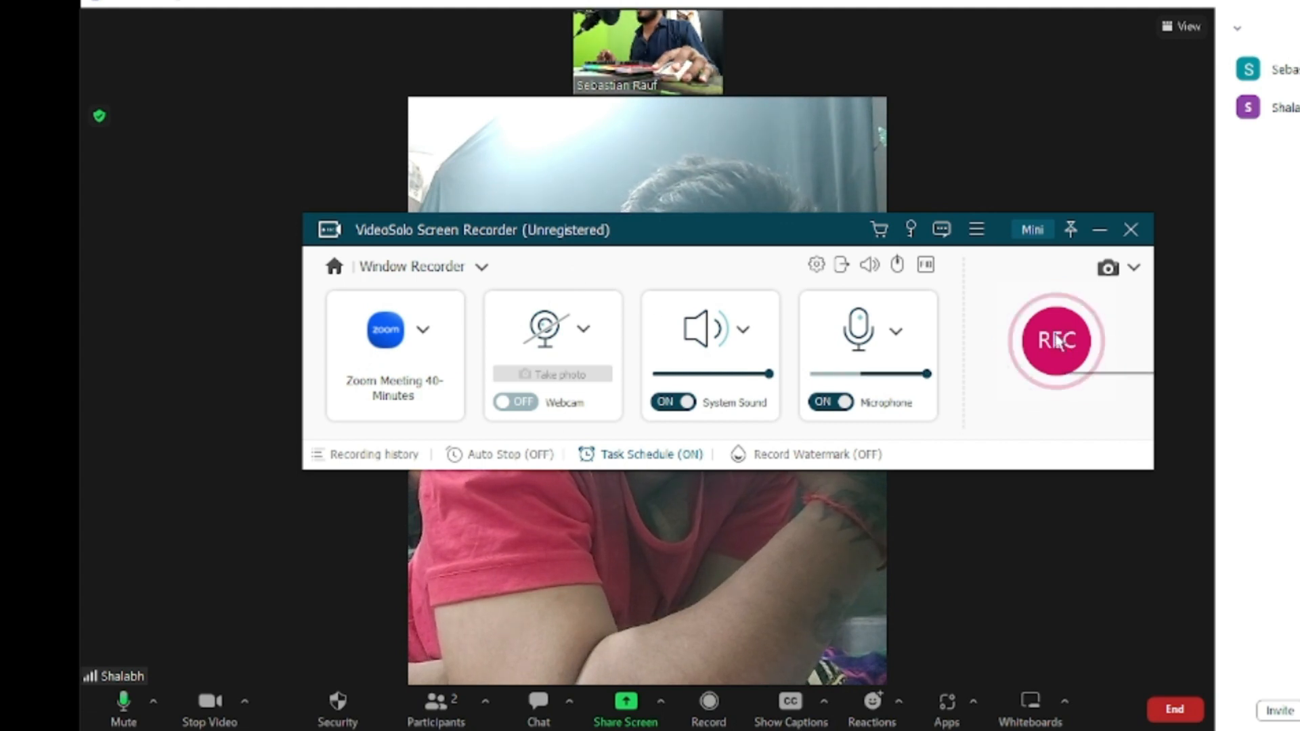
{"action": "left_click", "coordinate": [1055, 340]}
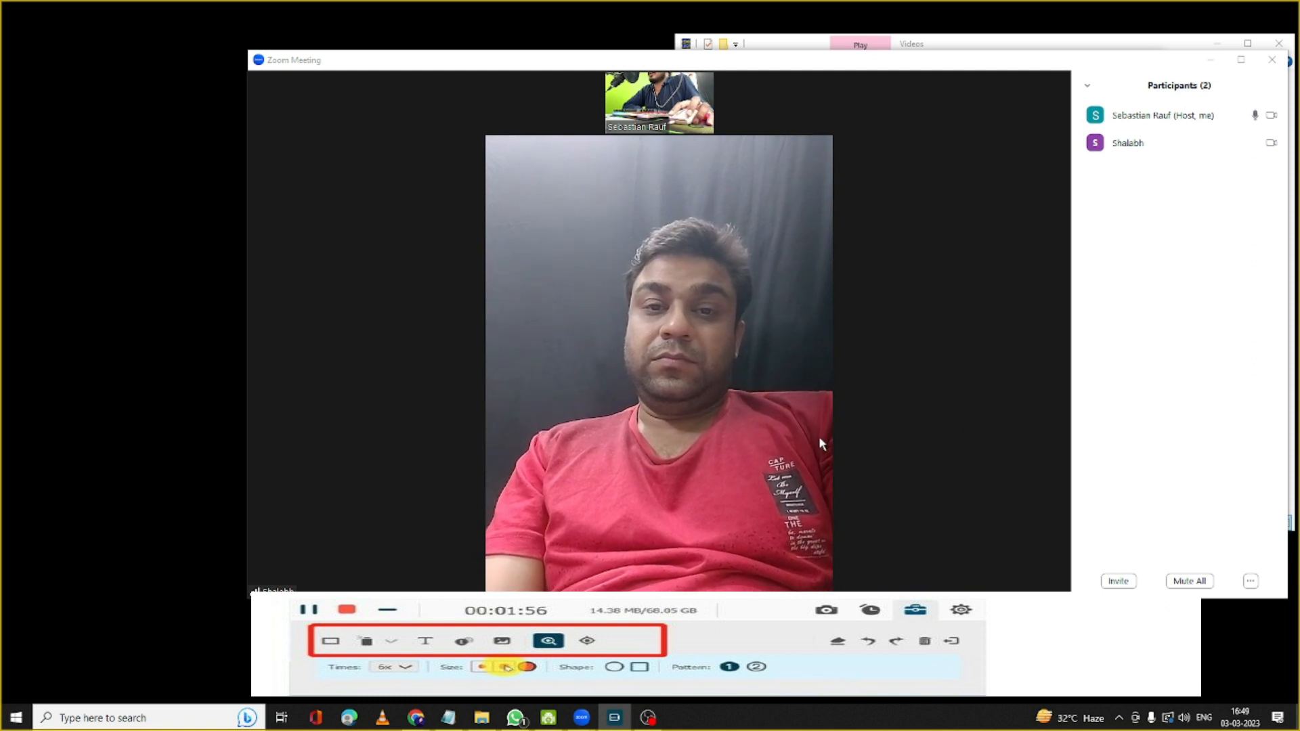
Step: Draw a red rectangle around the participant's face in the running recording
{"action": "left_click_drag", "start_coordinate": [603, 294], "coordinate": [702, 399]}
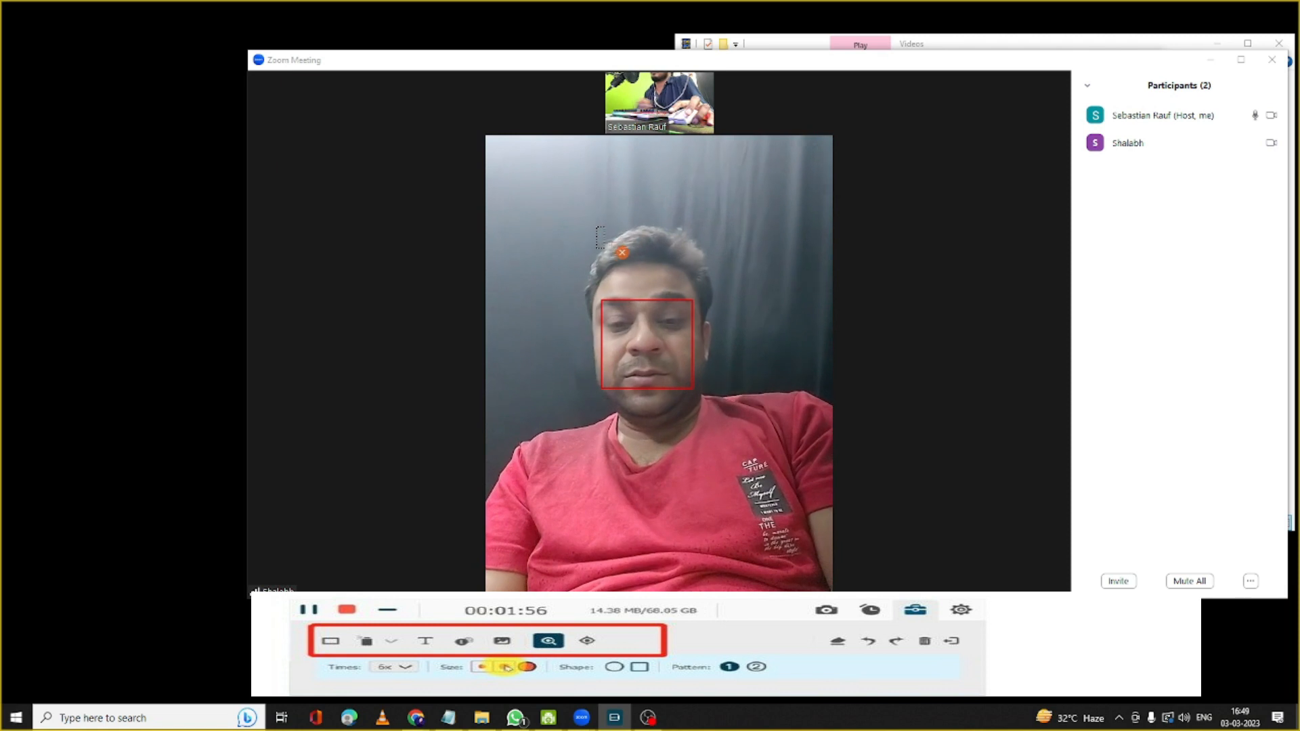
{"action": "type", "text": "asdfdsafdf"}
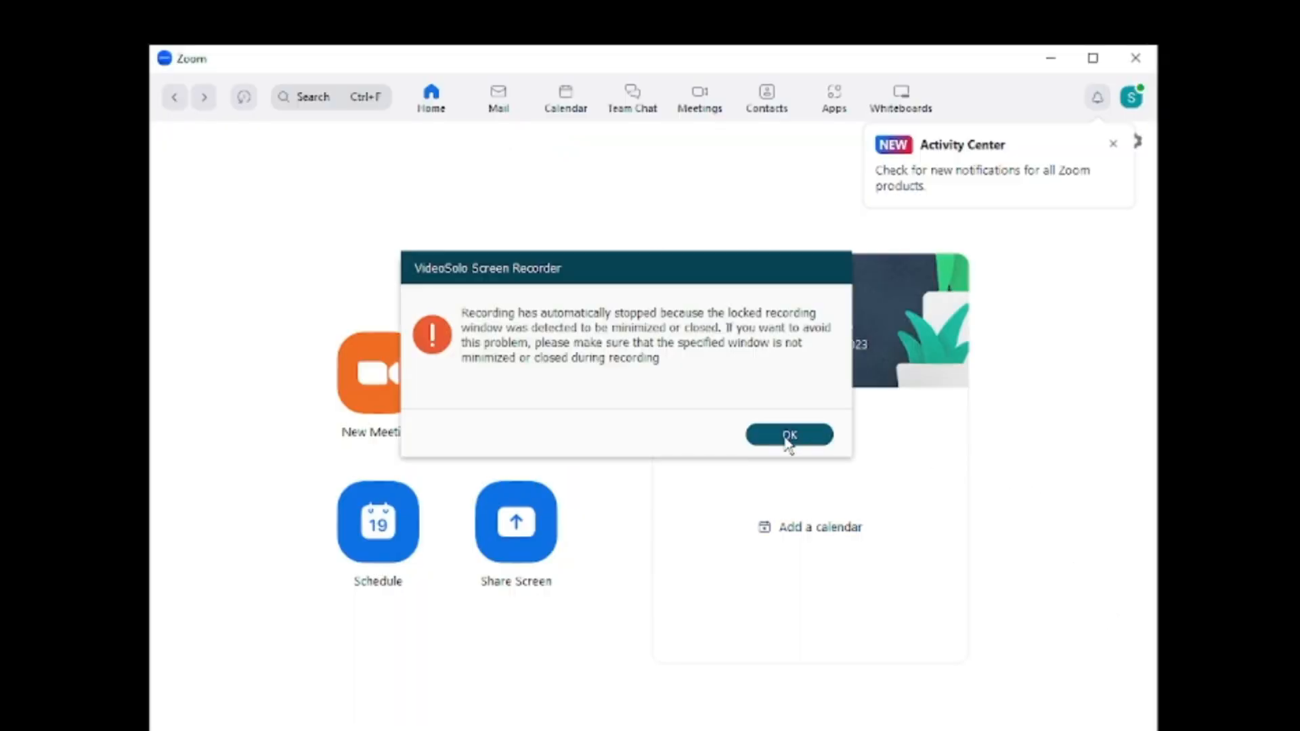
Step: Dismiss the auto-stop warning and play the 59-second Zoom meeting clip
{"action": "left_click", "coordinate": [788, 435]}
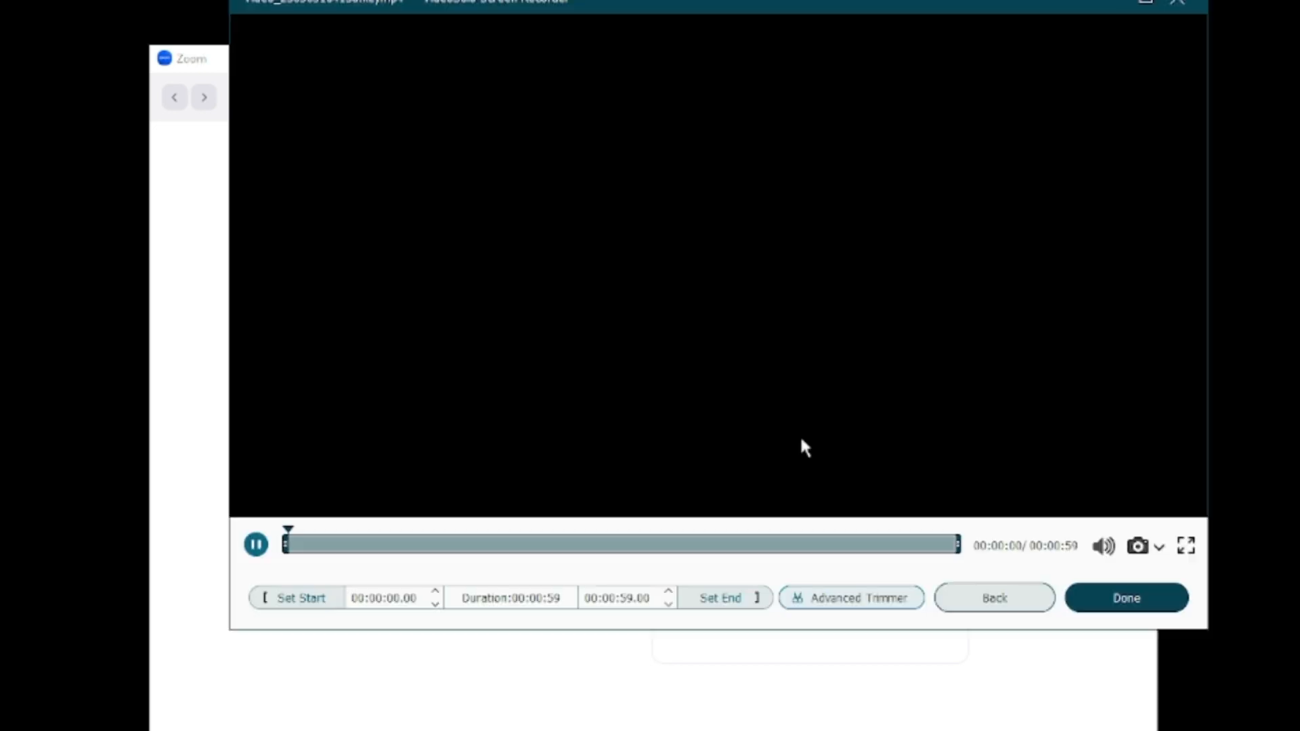
{"action": "left_click", "coordinate": [255, 545]}
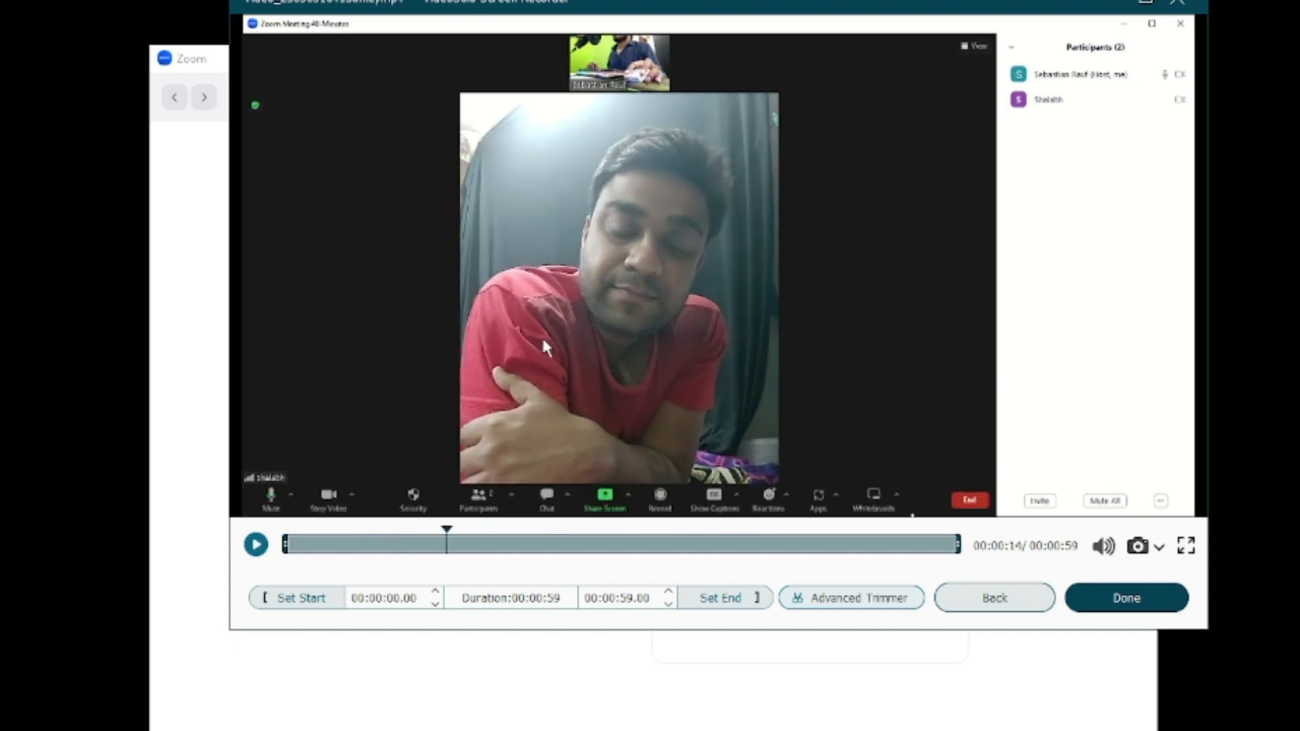
{"action": "mouse_move", "coordinate": [727, 5]}
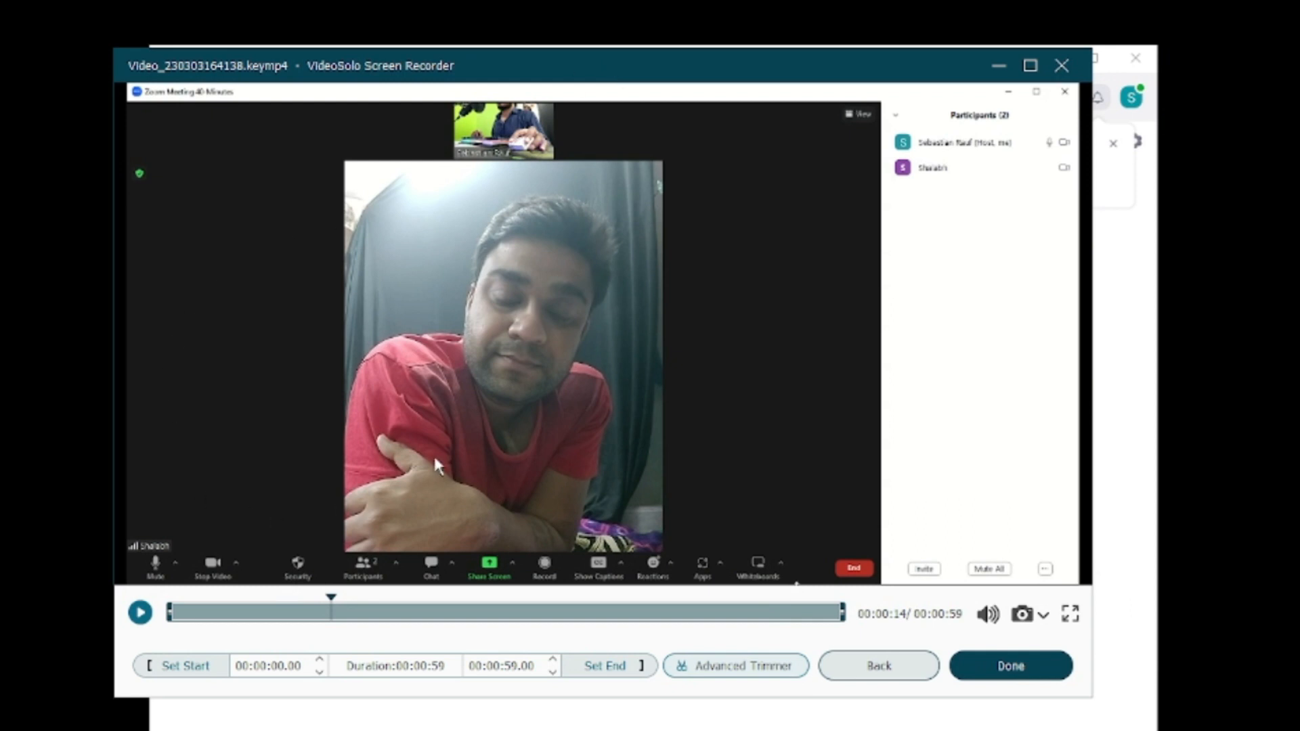
{"action": "mouse_move", "coordinate": [441, 414]}
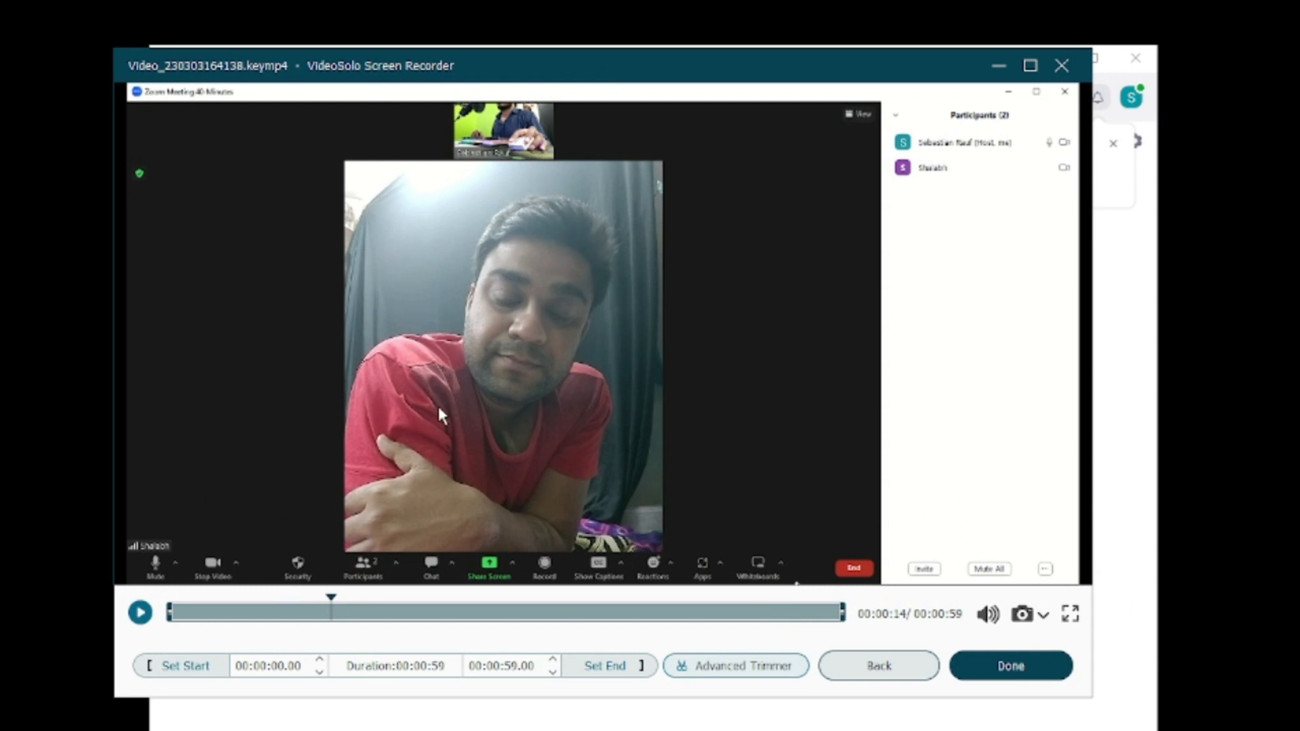
{"action": "mouse_move", "coordinate": [1053, 525]}
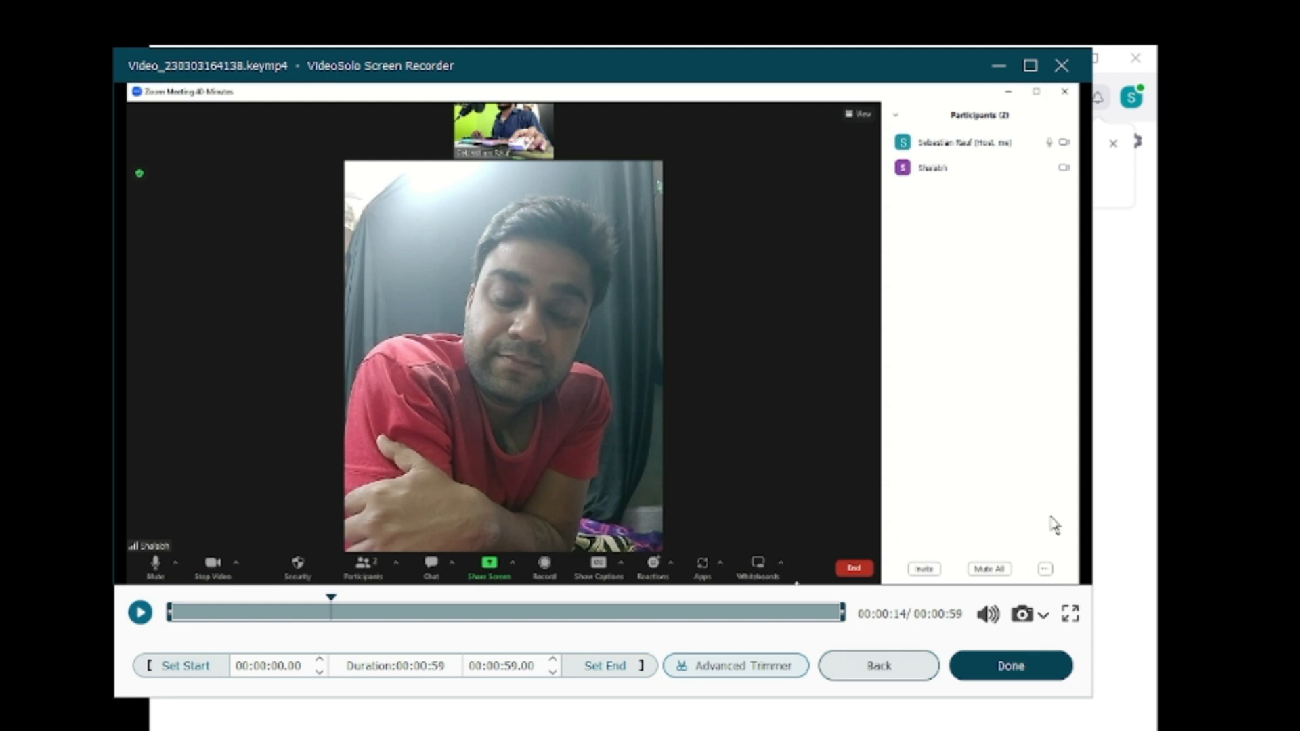
{"action": "mouse_move", "coordinate": [704, 634]}
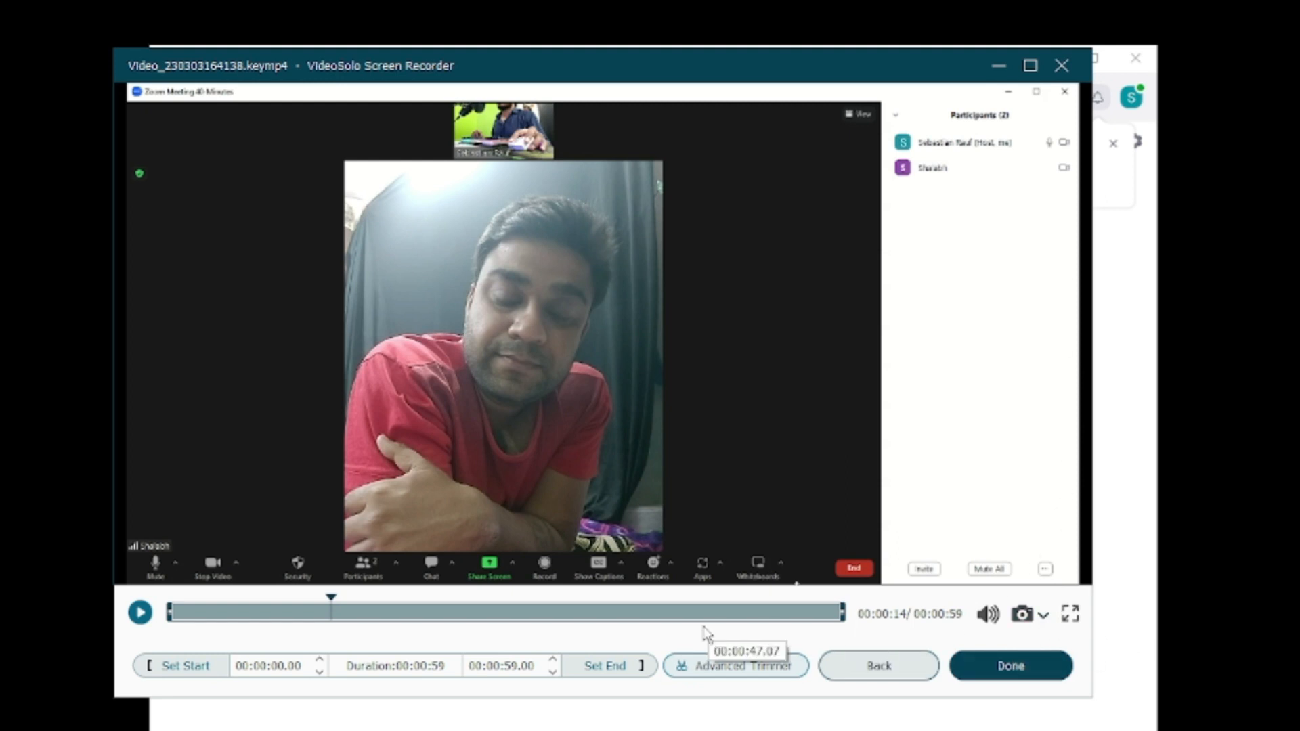
{"action": "mouse_move", "coordinate": [760, 676]}
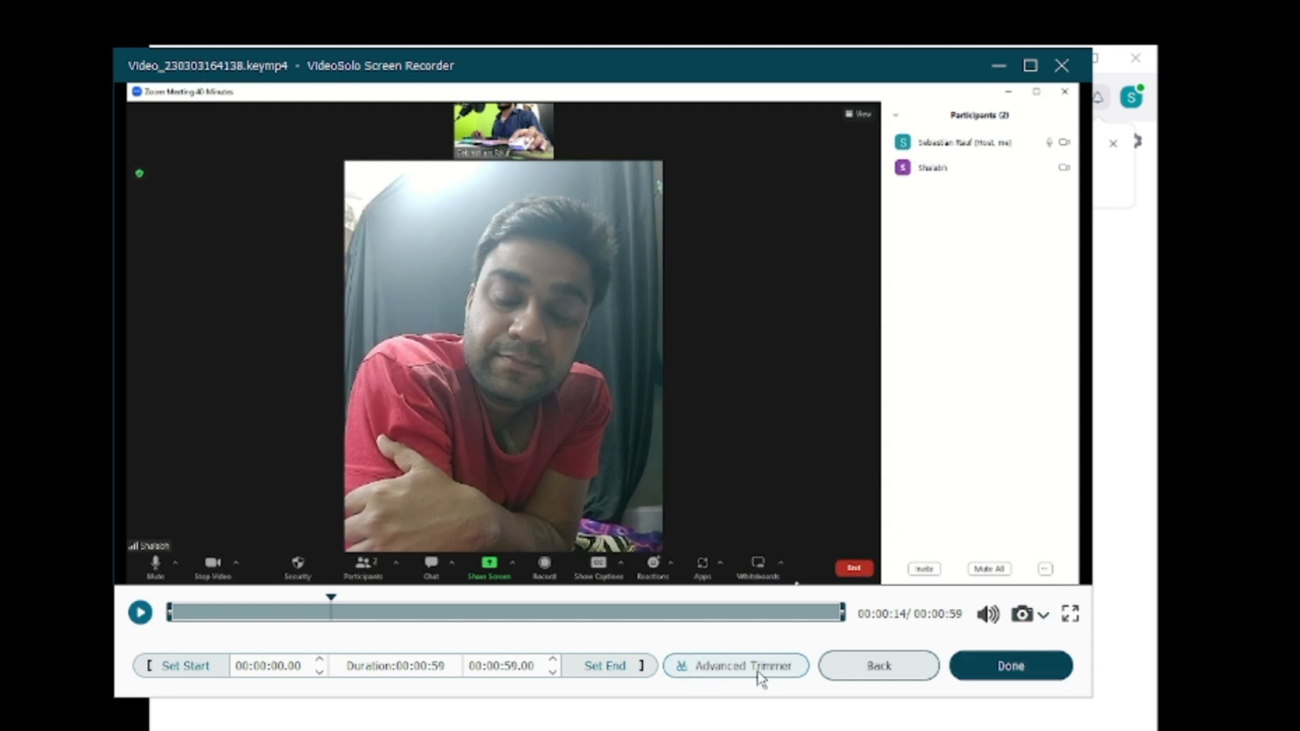
{"action": "mouse_move", "coordinate": [354, 621]}
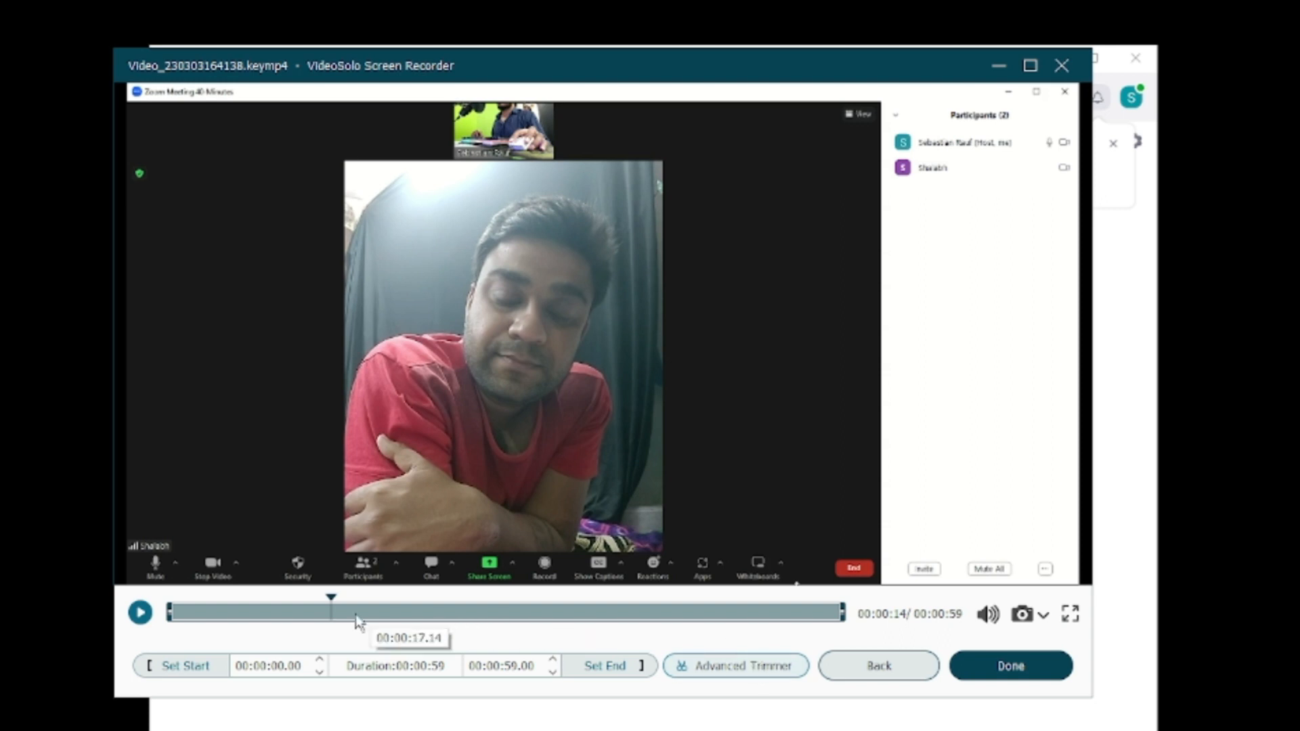
{"action": "mouse_move", "coordinate": [396, 488]}
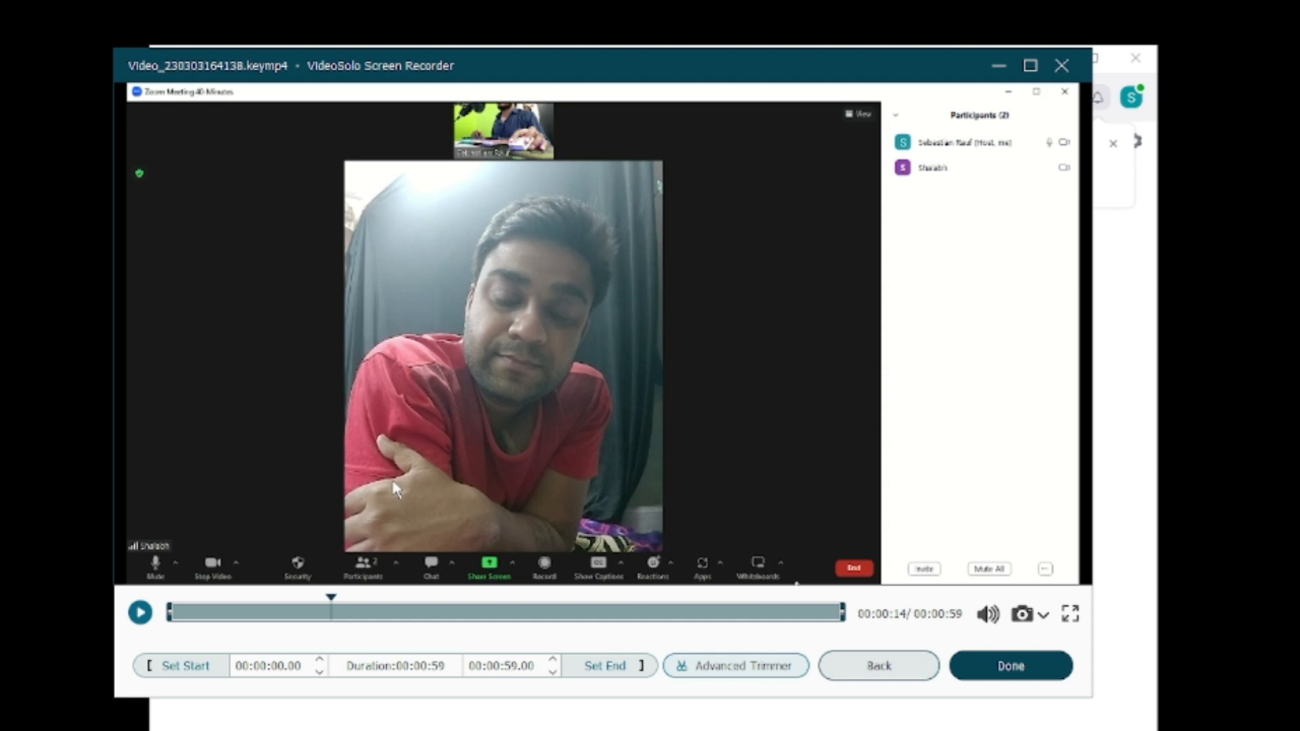
{"action": "mouse_move", "coordinate": [520, 640]}
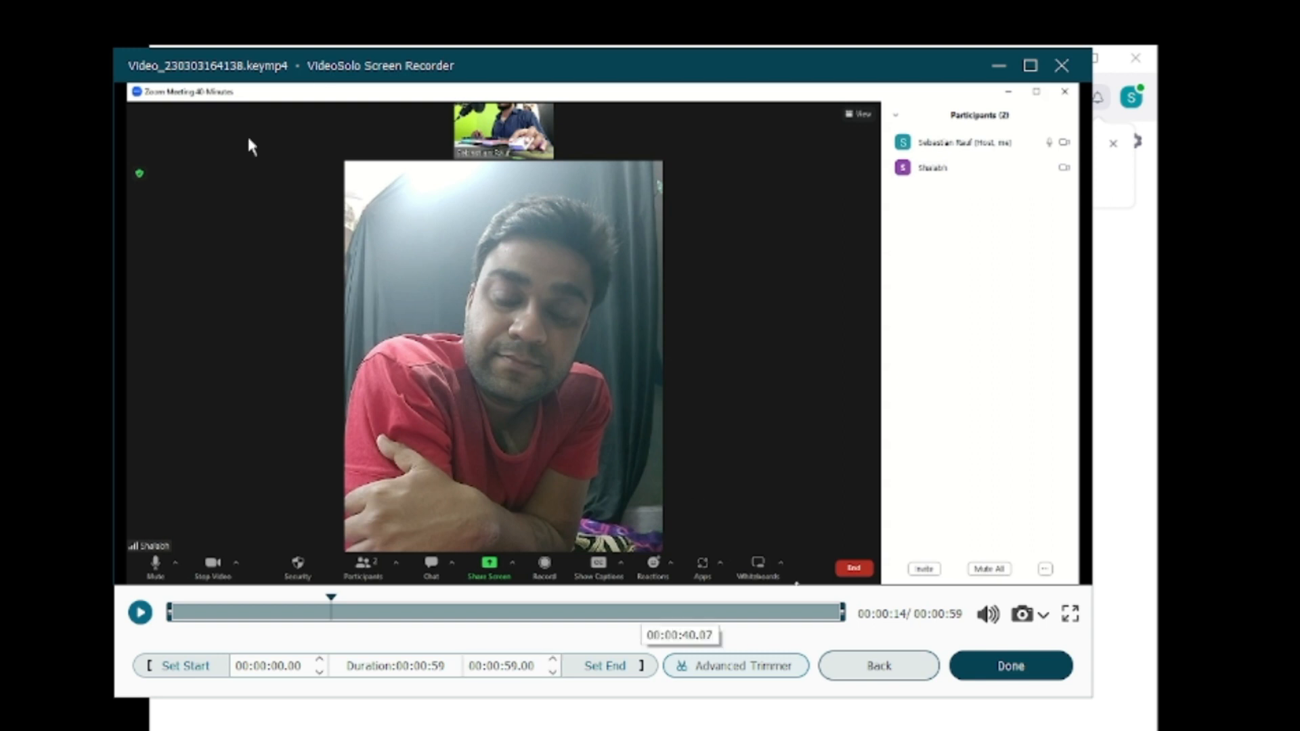
{"action": "mouse_move", "coordinate": [575, 408]}
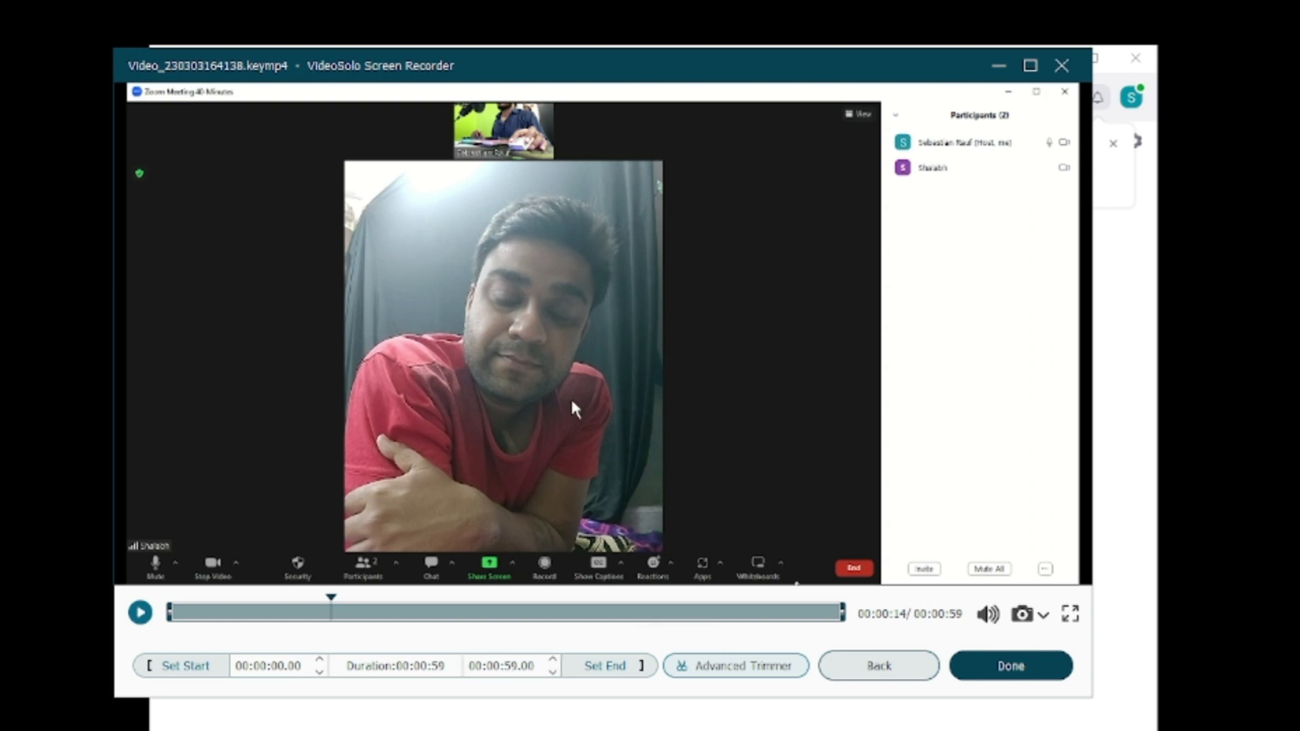
{"action": "mouse_move", "coordinate": [646, 431]}
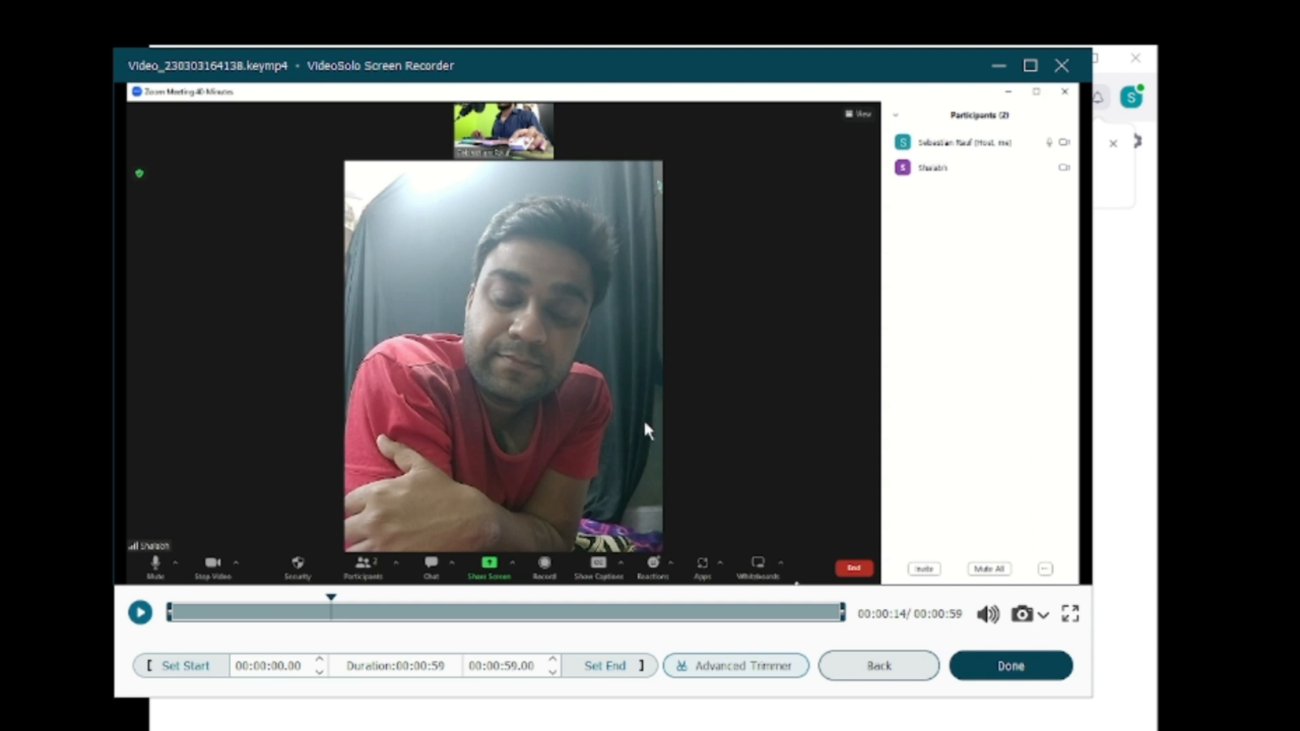
Step: Close the preview, move the recorder left, and open Preferences from the menu
{"action": "left_click", "coordinate": [1009, 665]}
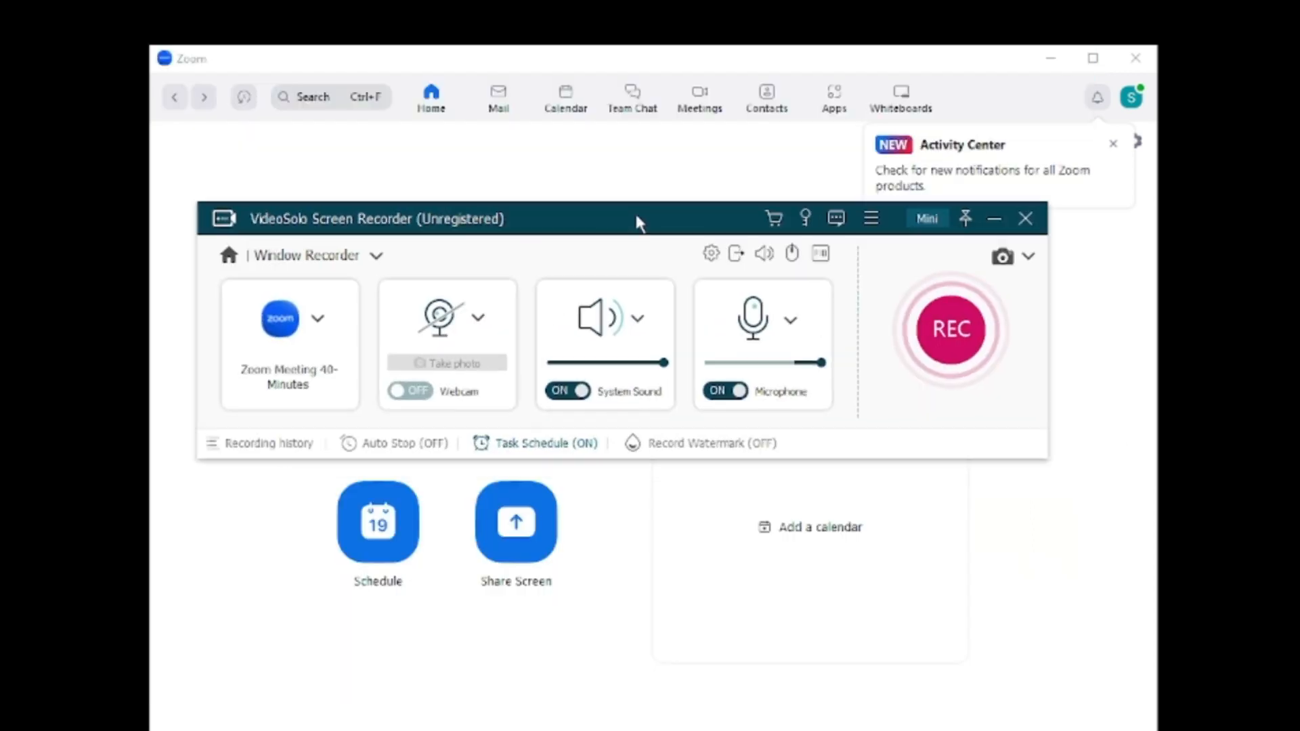
{"action": "left_click_drag", "start_coordinate": [638, 219], "coordinate": [824, 232]}
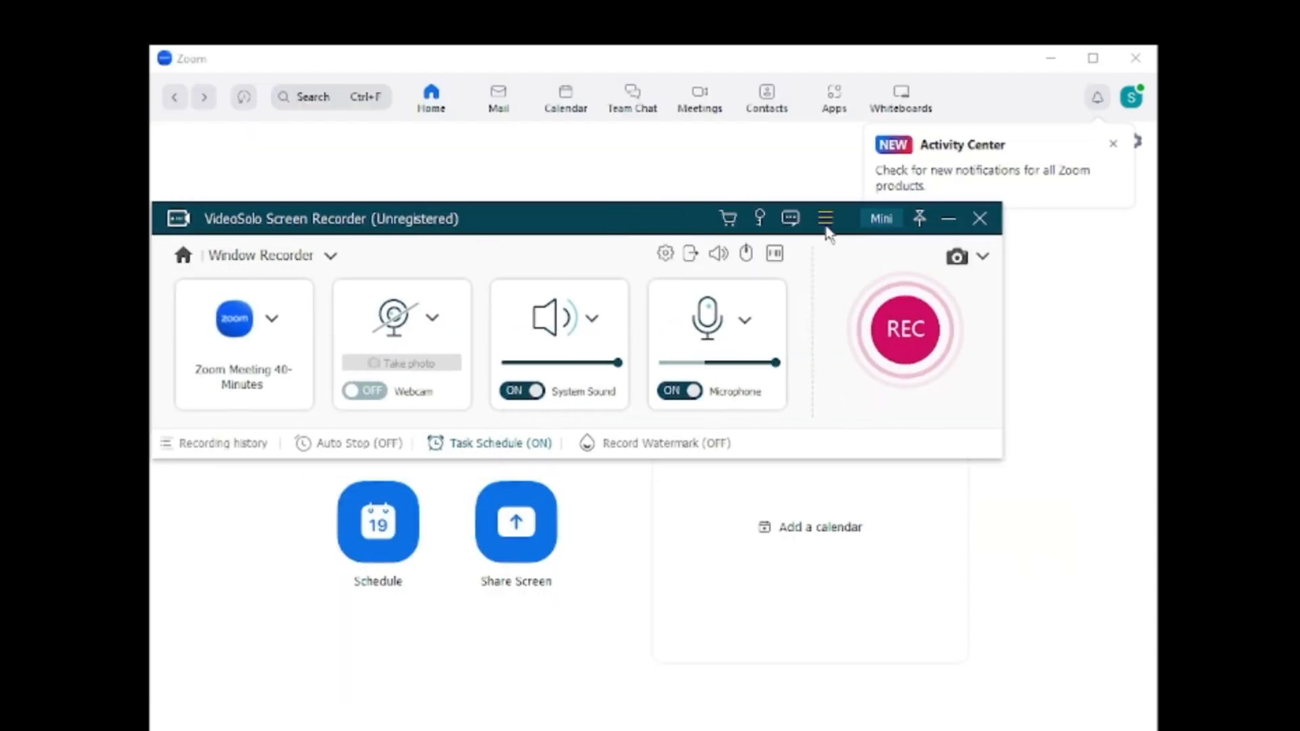
{"action": "mouse_move", "coordinate": [825, 218]}
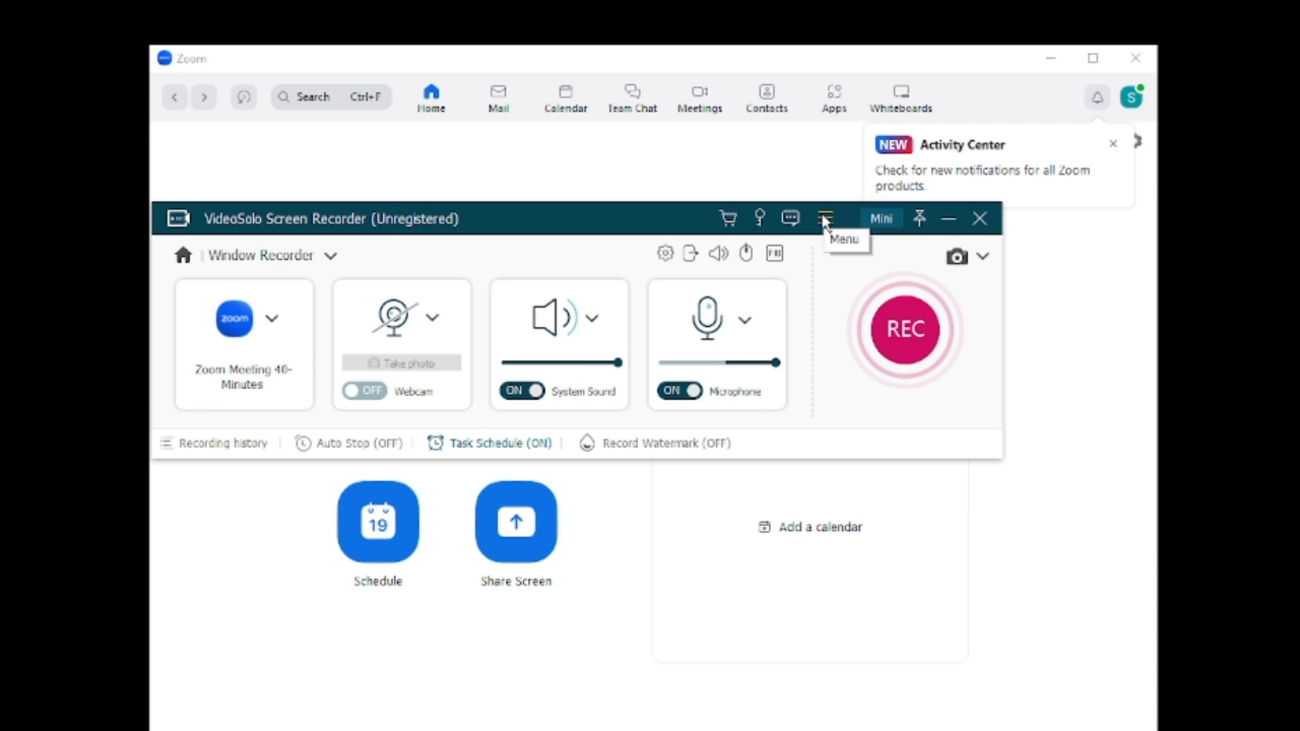
{"action": "left_click", "coordinate": [824, 218]}
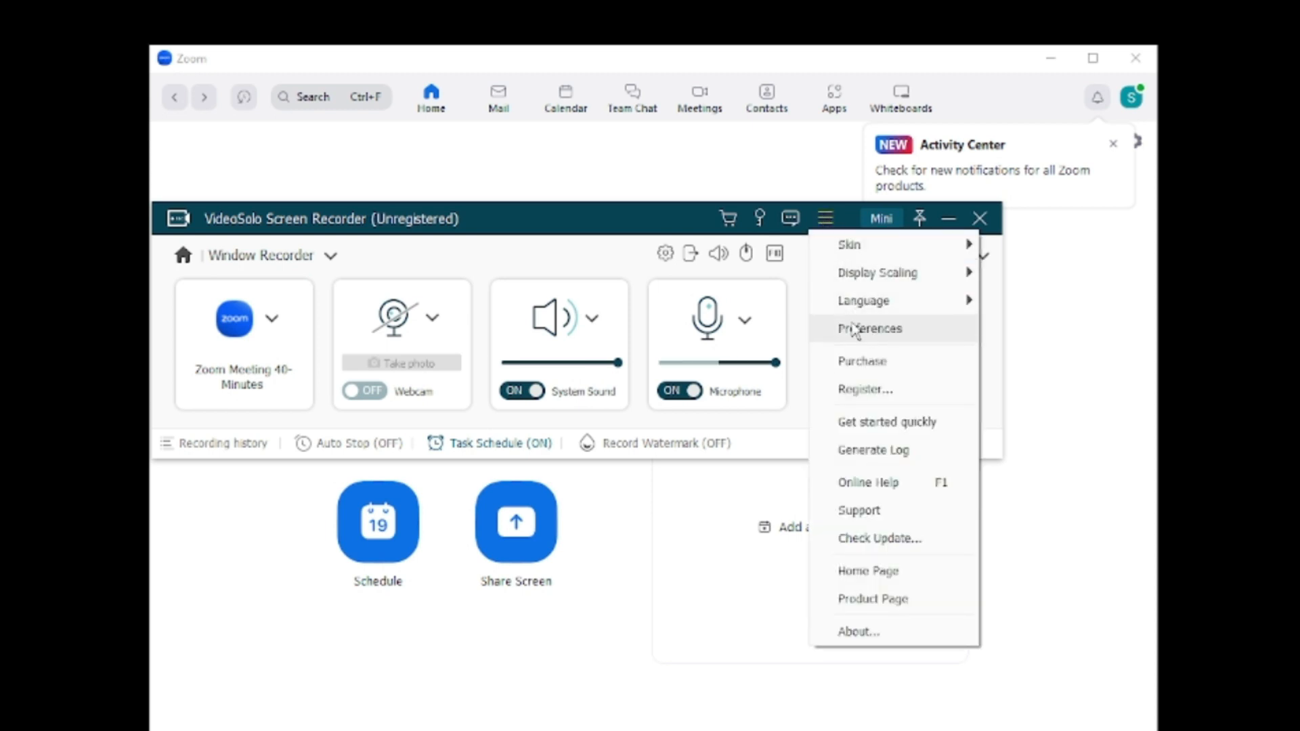
{"action": "left_click", "coordinate": [869, 328]}
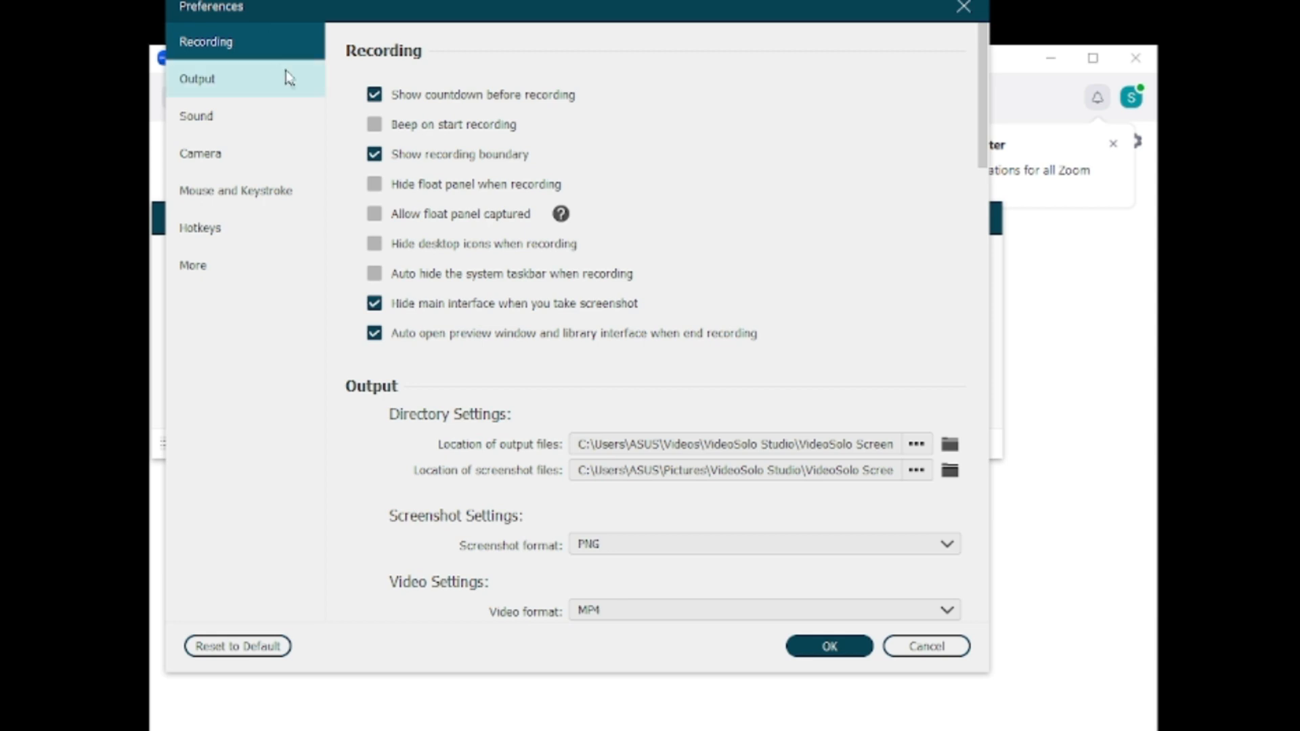
Step: Scroll the Recording settings, then switch to the Output preferences section
{"action": "scroll", "scroll_direction": "down", "scroll_amount": 3}
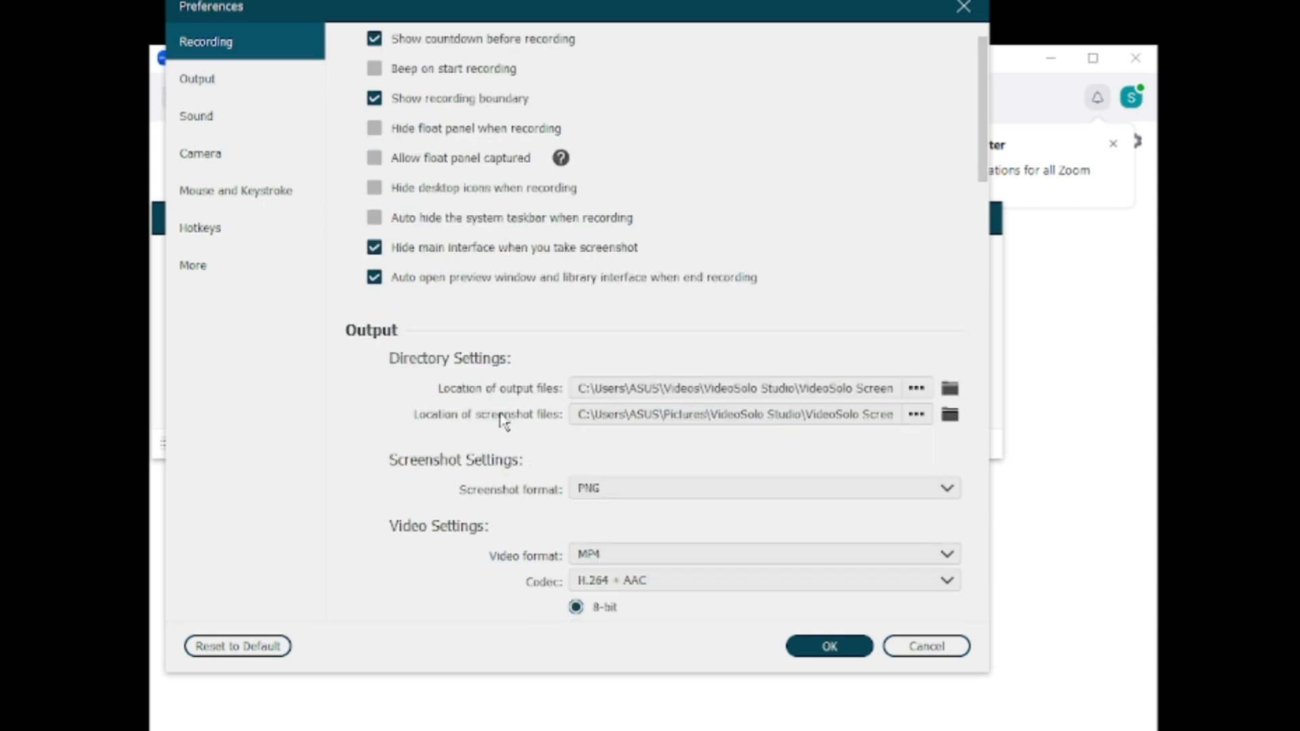
{"action": "mouse_move", "coordinate": [575, 398]}
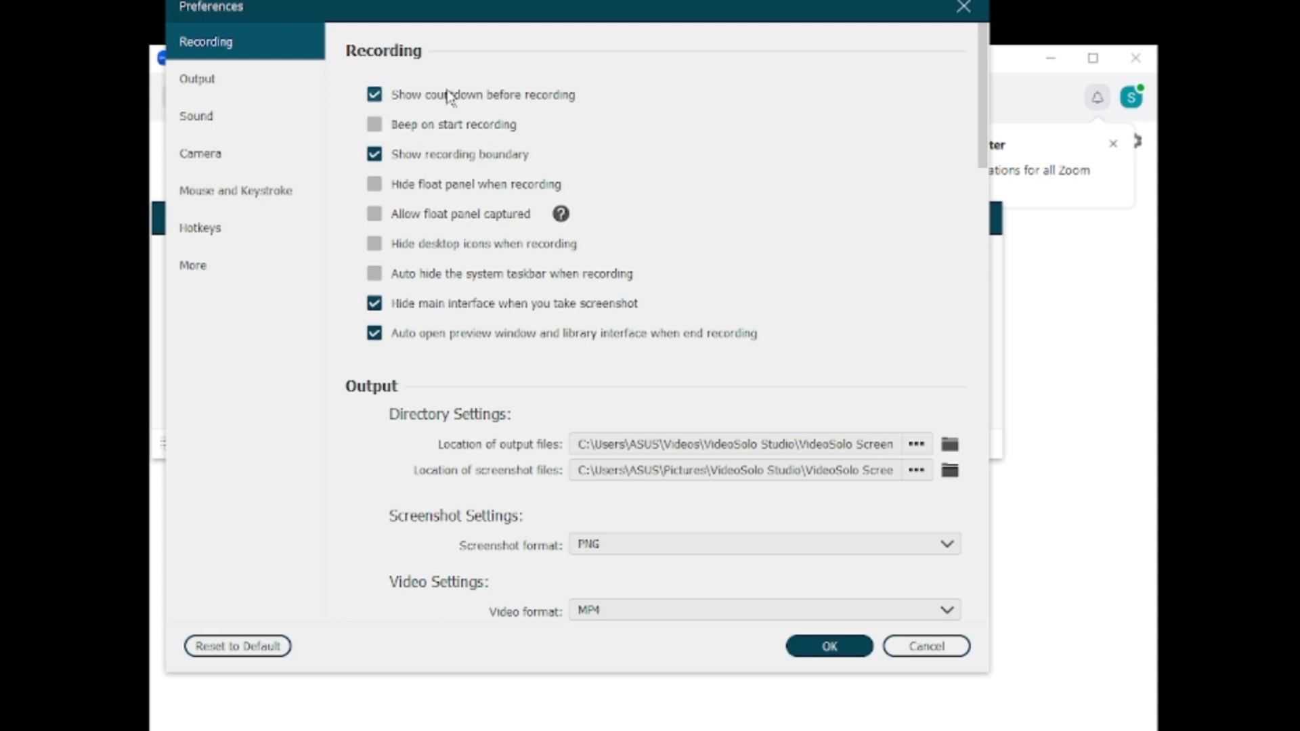
{"action": "mouse_move", "coordinate": [225, 79]}
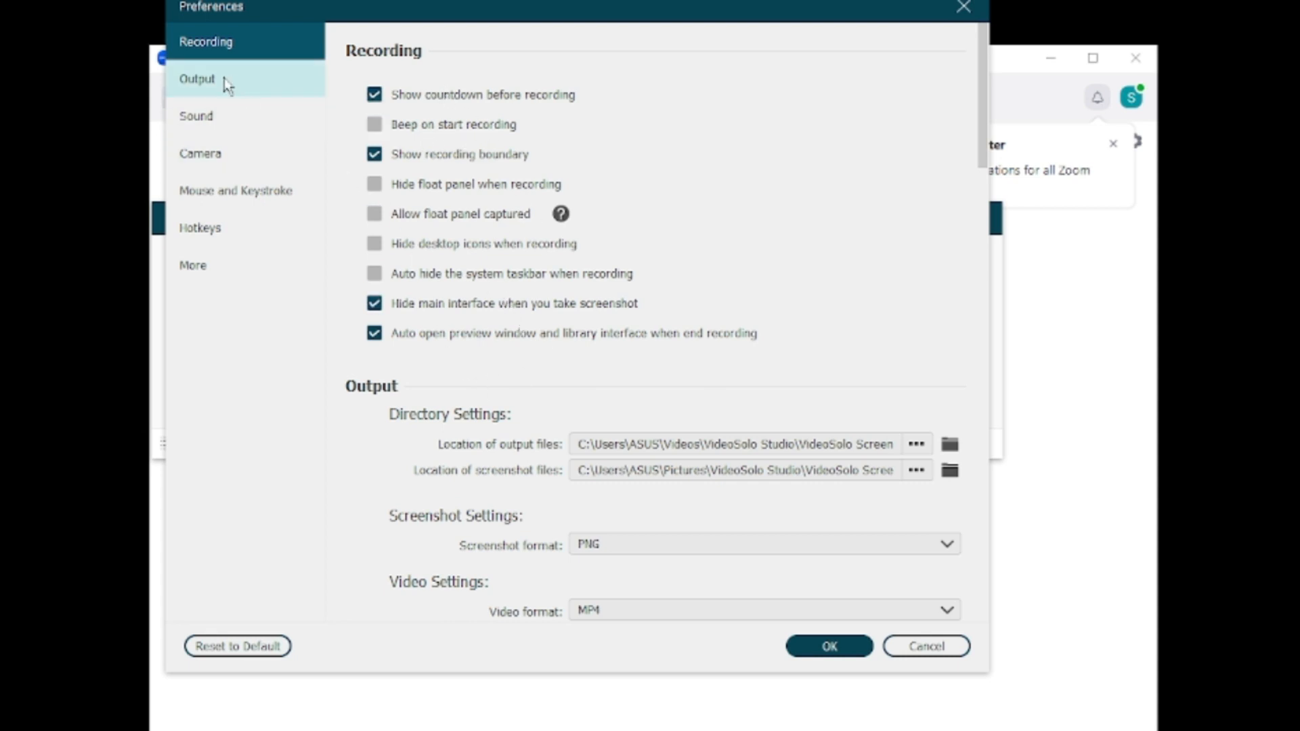
{"action": "left_click", "coordinate": [197, 77]}
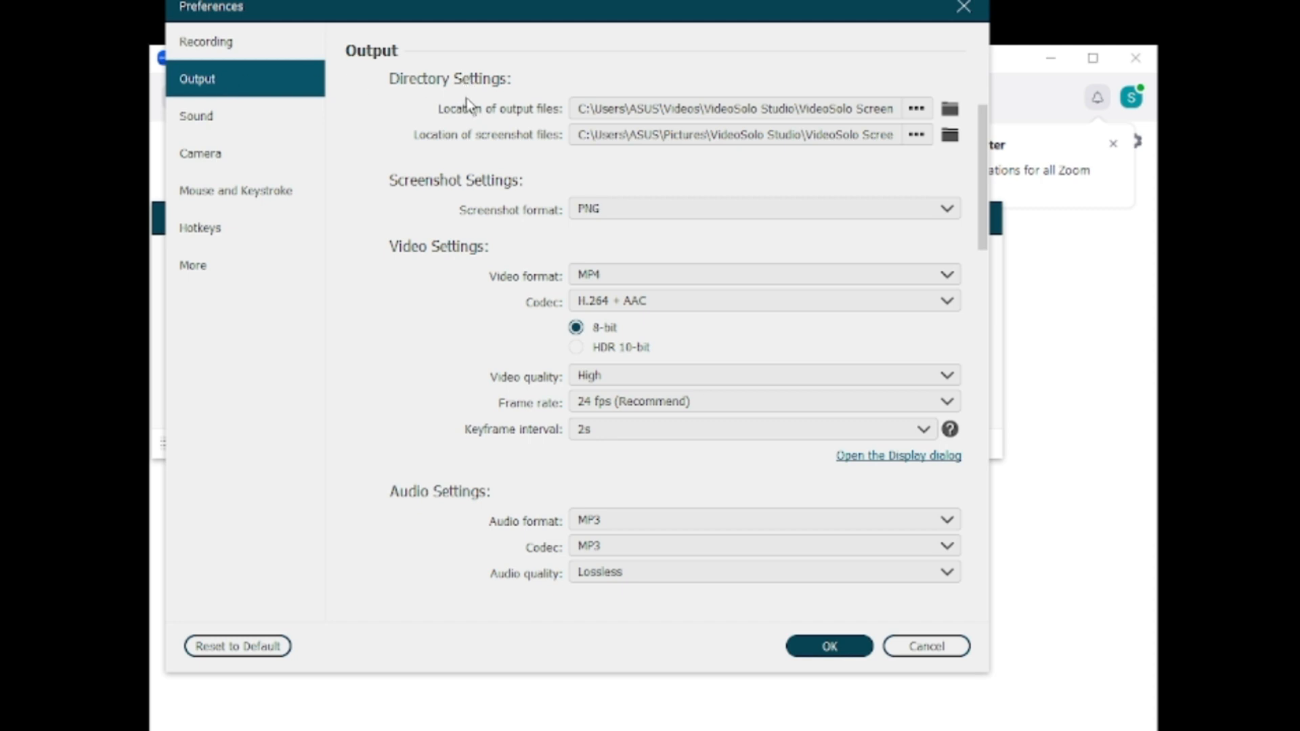
{"action": "mouse_move", "coordinate": [446, 245]}
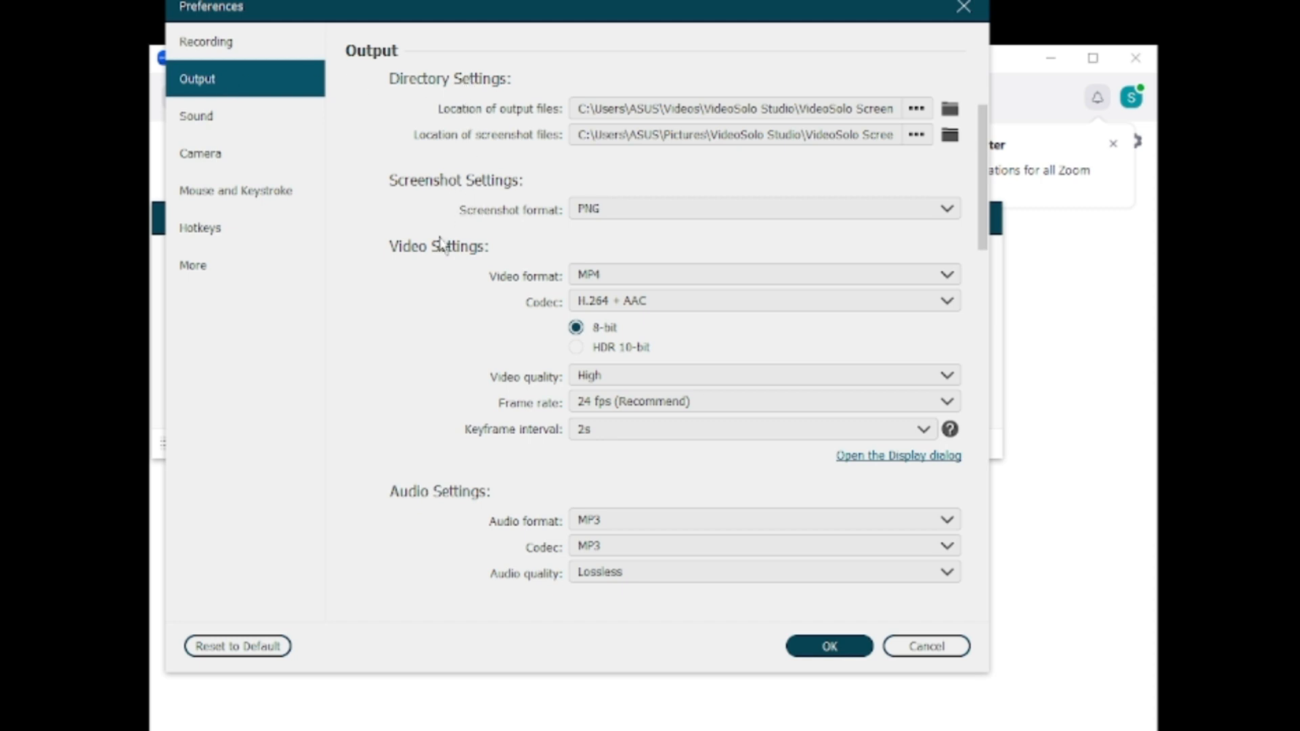
{"action": "mouse_move", "coordinate": [536, 407]}
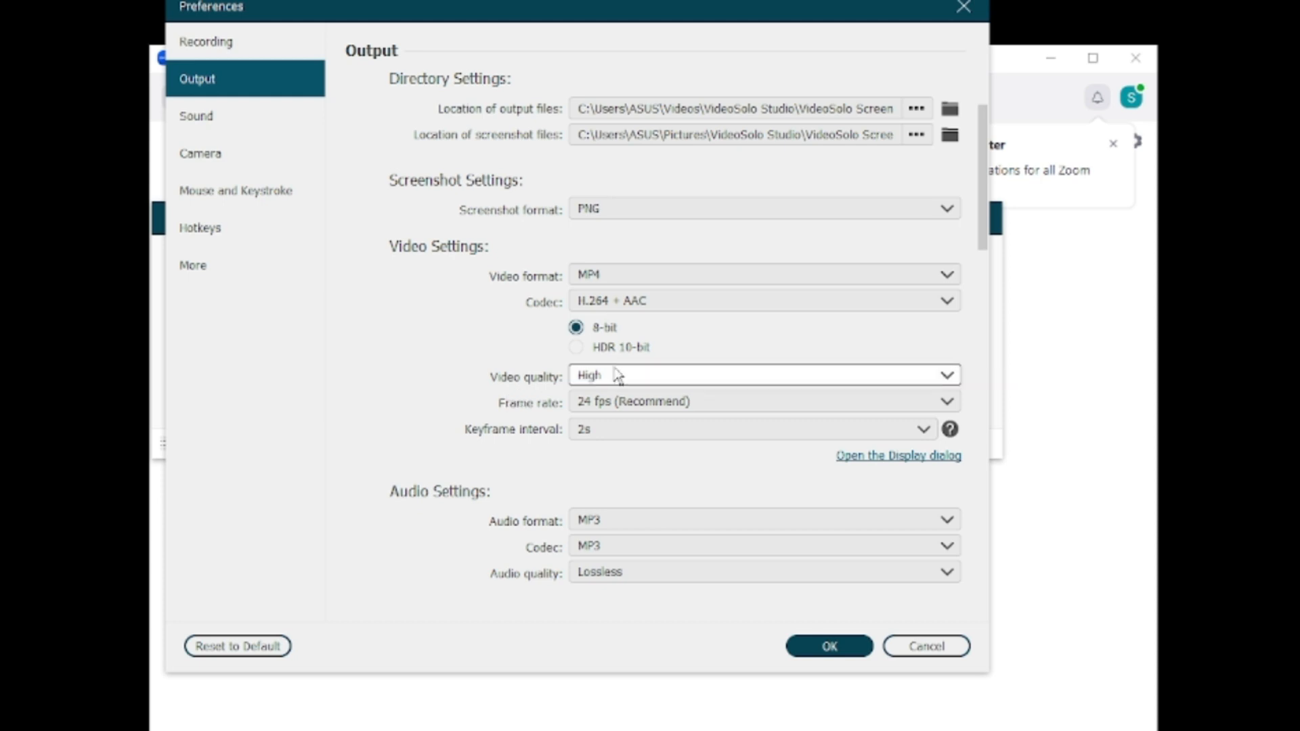
Step: Set the frame rate to 60 fps, check Lossless audio quality, then open sound settings
{"action": "left_click", "coordinate": [763, 401]}
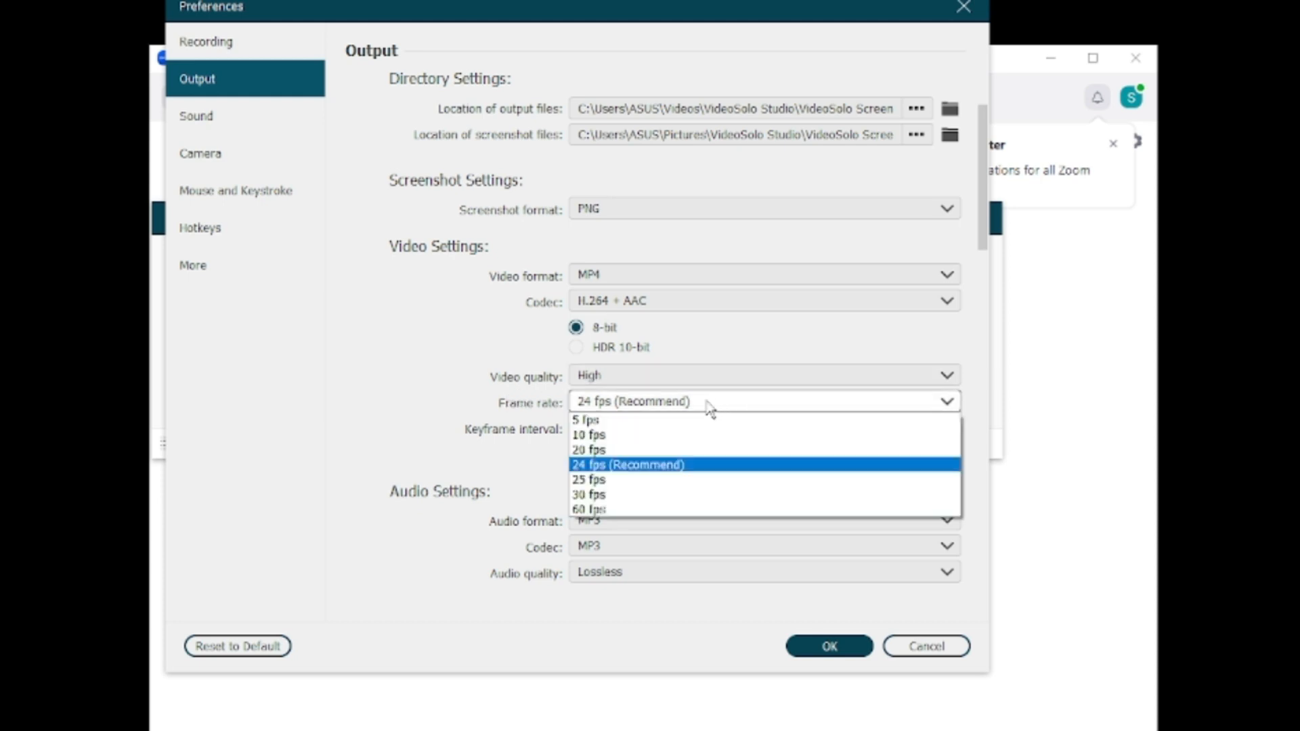
{"action": "left_click", "coordinate": [588, 508]}
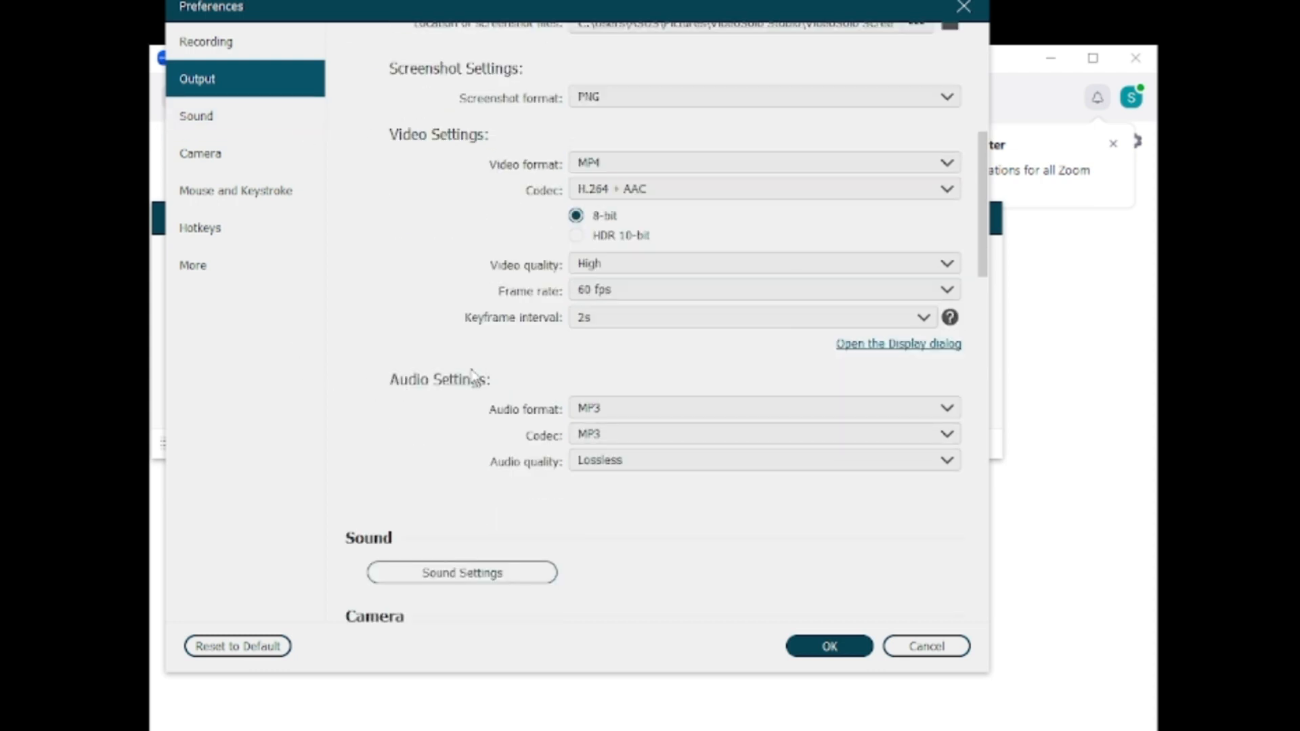
{"action": "mouse_move", "coordinate": [564, 453]}
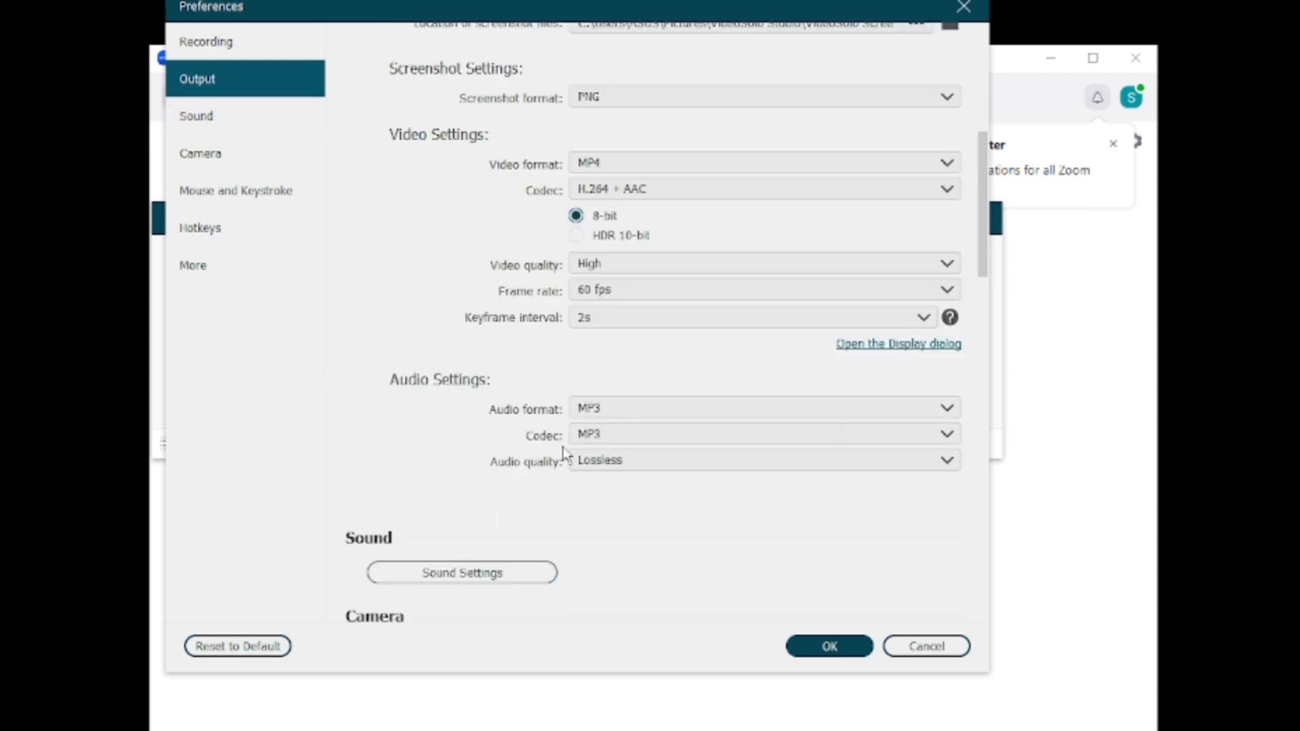
{"action": "left_click", "coordinate": [763, 461]}
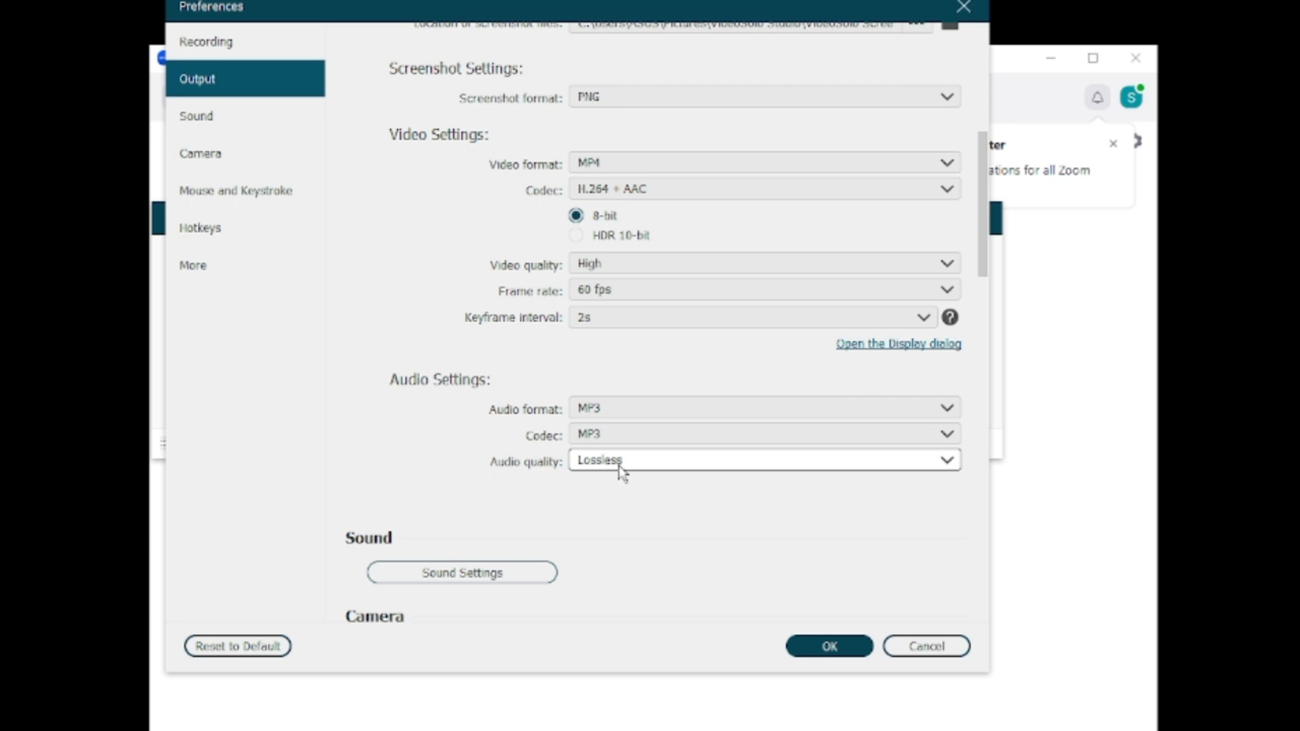
{"action": "left_click", "coordinate": [763, 461]}
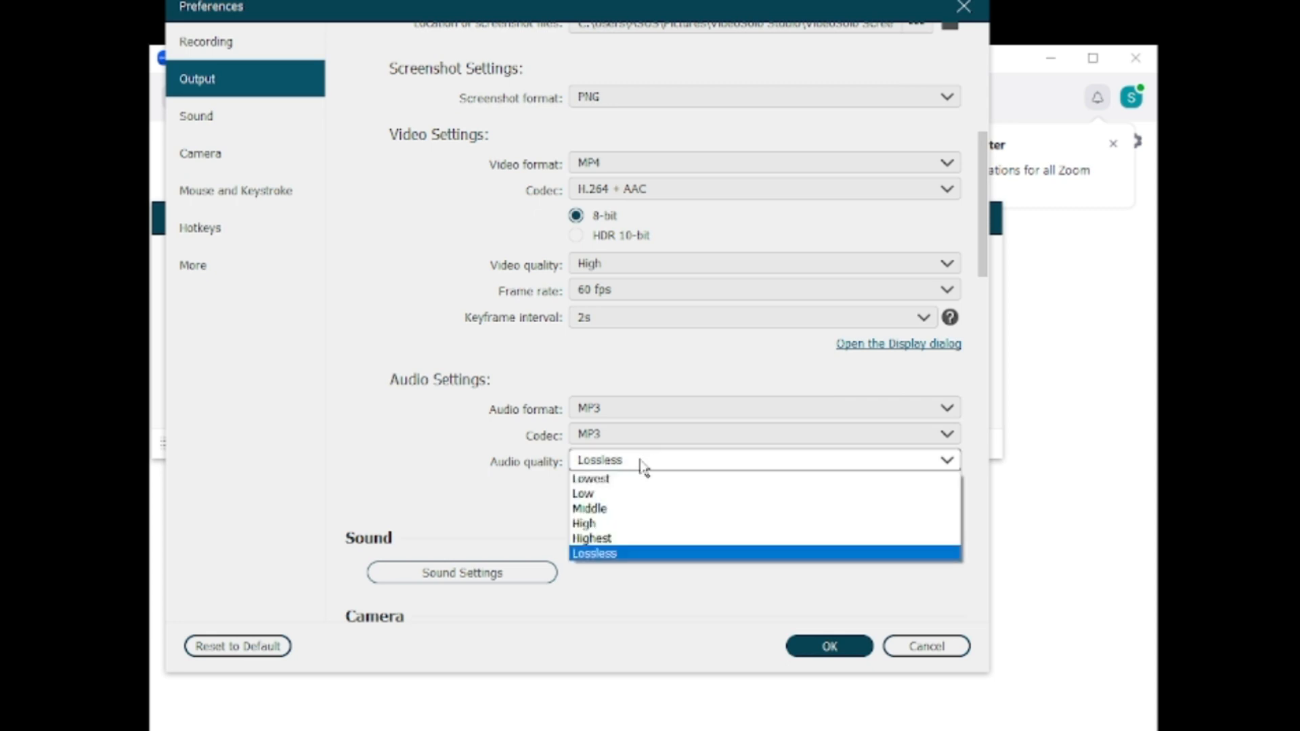
{"action": "mouse_move", "coordinate": [584, 523]}
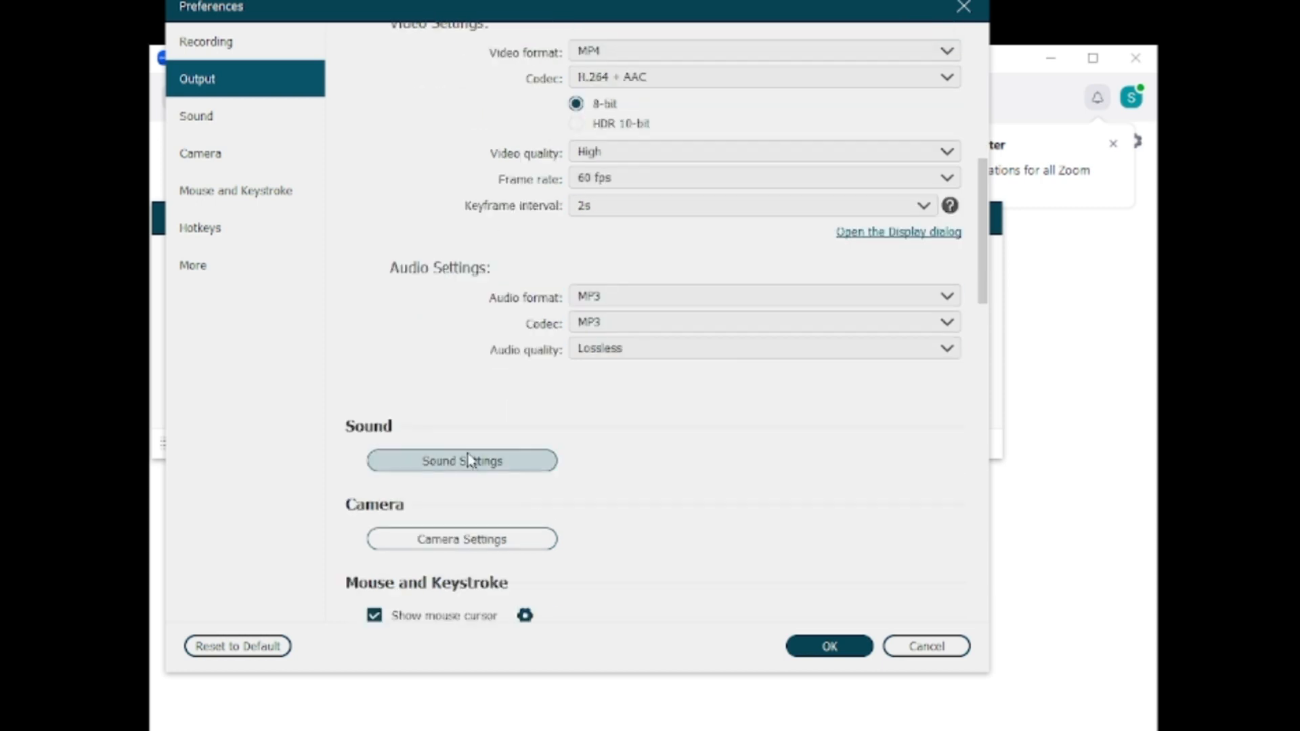
{"action": "left_click", "coordinate": [462, 461]}
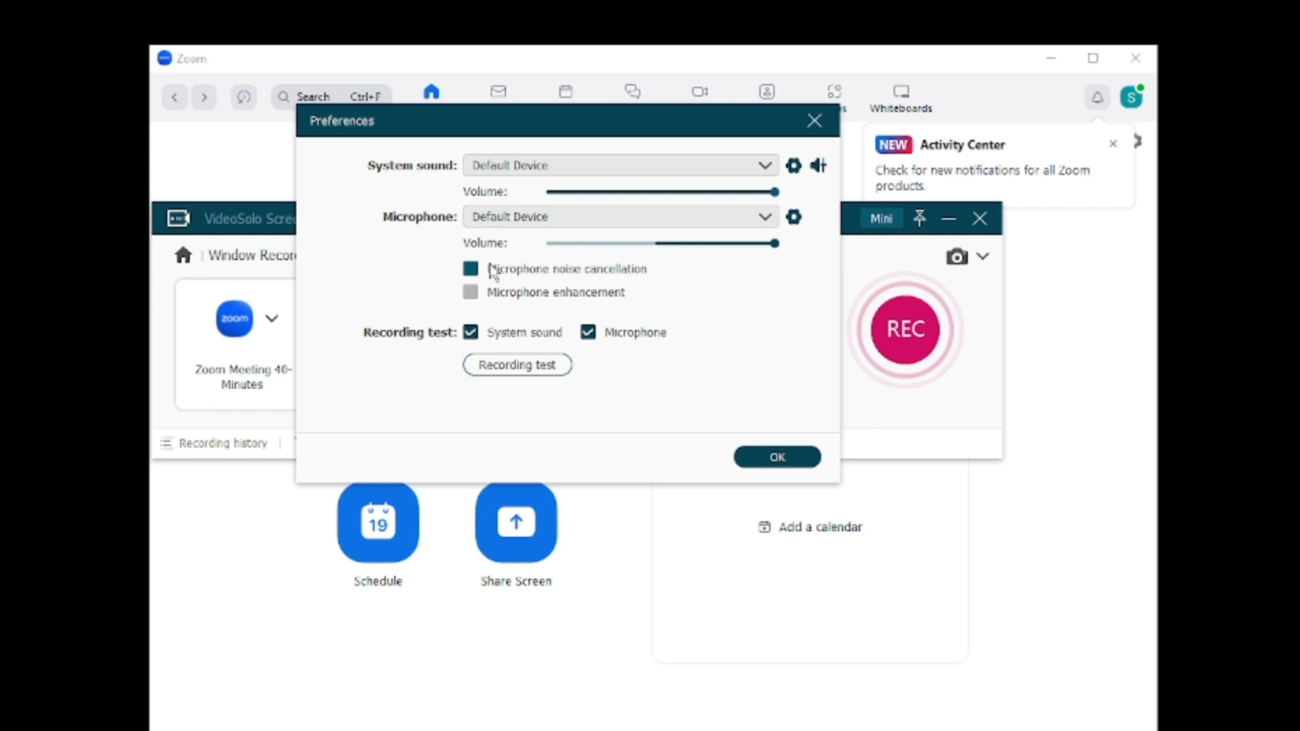
{"action": "left_click", "coordinate": [469, 268]}
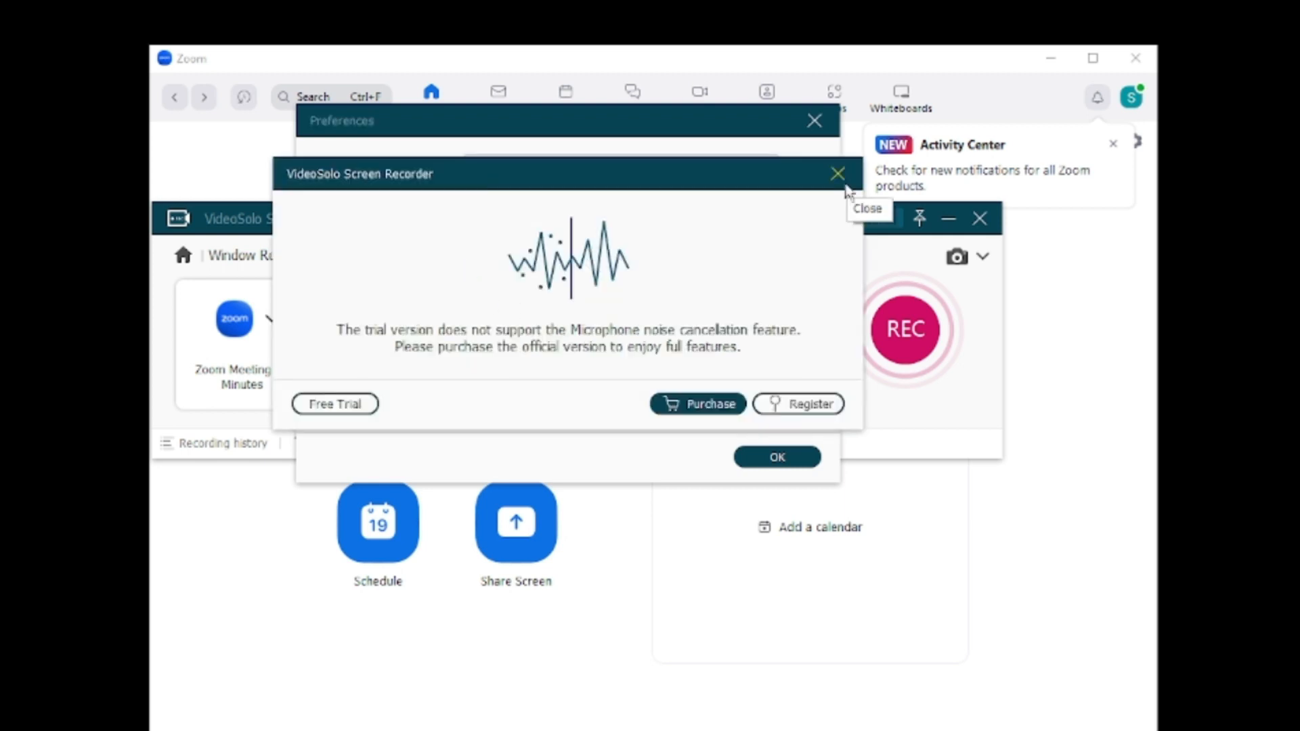
{"action": "left_click", "coordinate": [837, 173]}
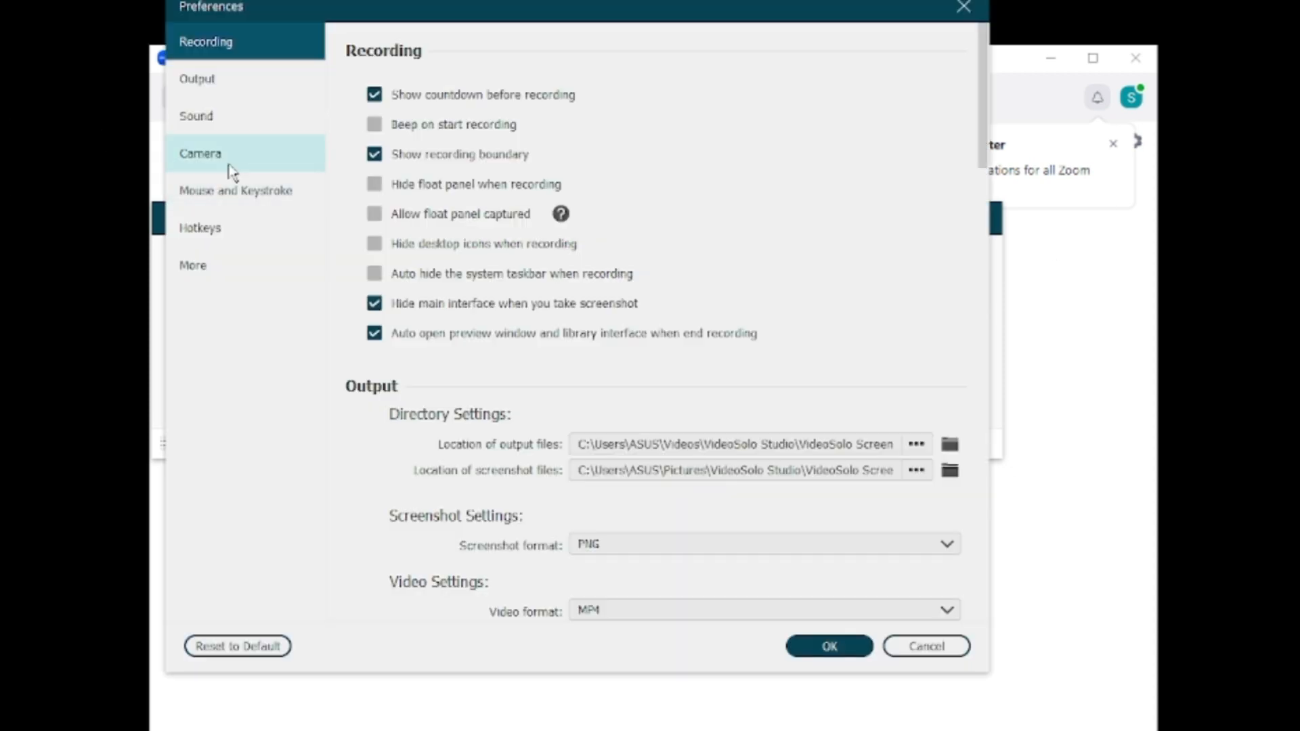
Step: Jump past Camera and Mouse settings to Hotkeys and select the Screen Capture shortcut
{"action": "left_click", "coordinate": [199, 154]}
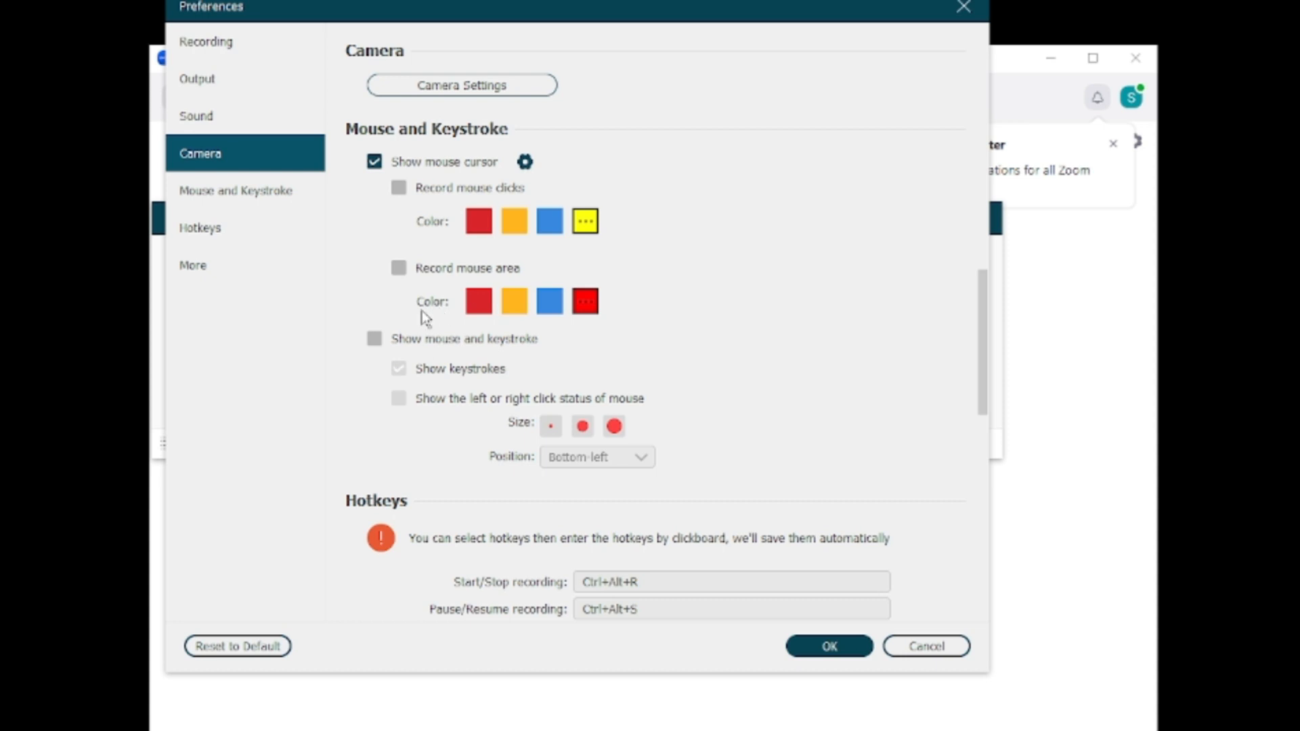
{"action": "left_click", "coordinate": [235, 190]}
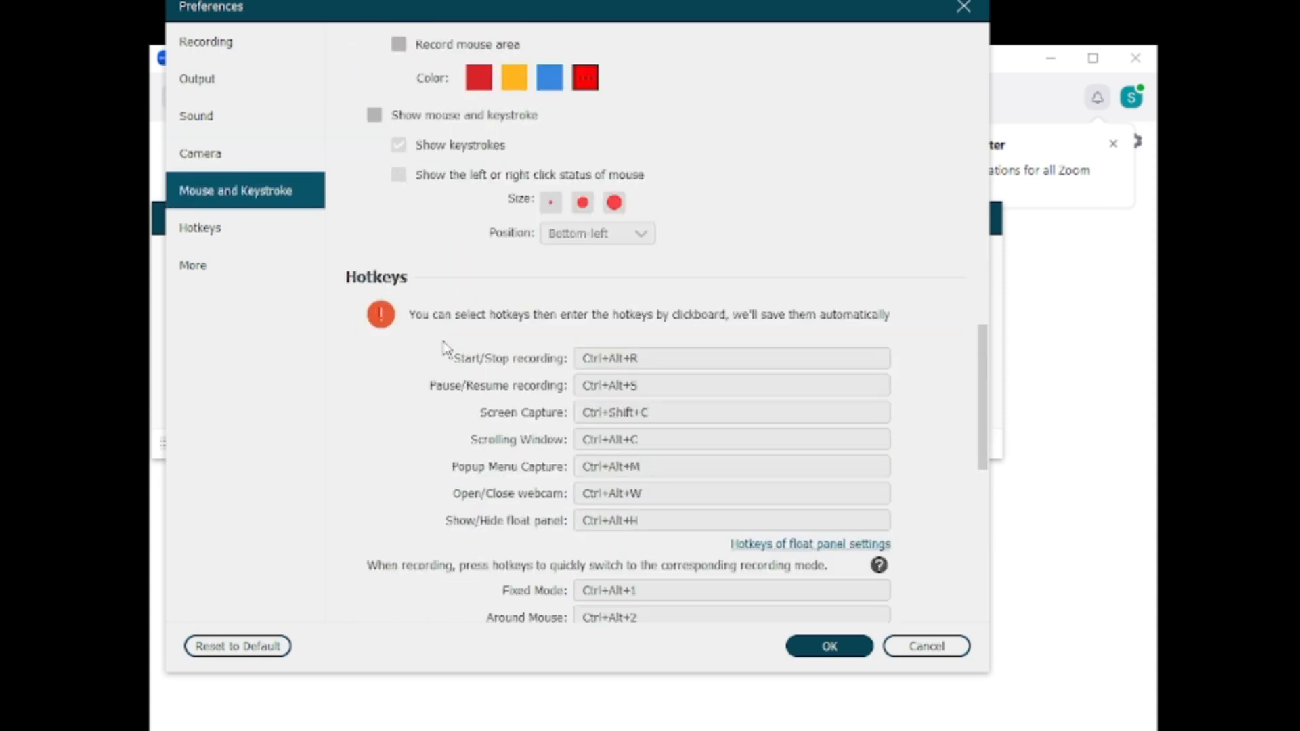
{"action": "mouse_move", "coordinate": [487, 367]}
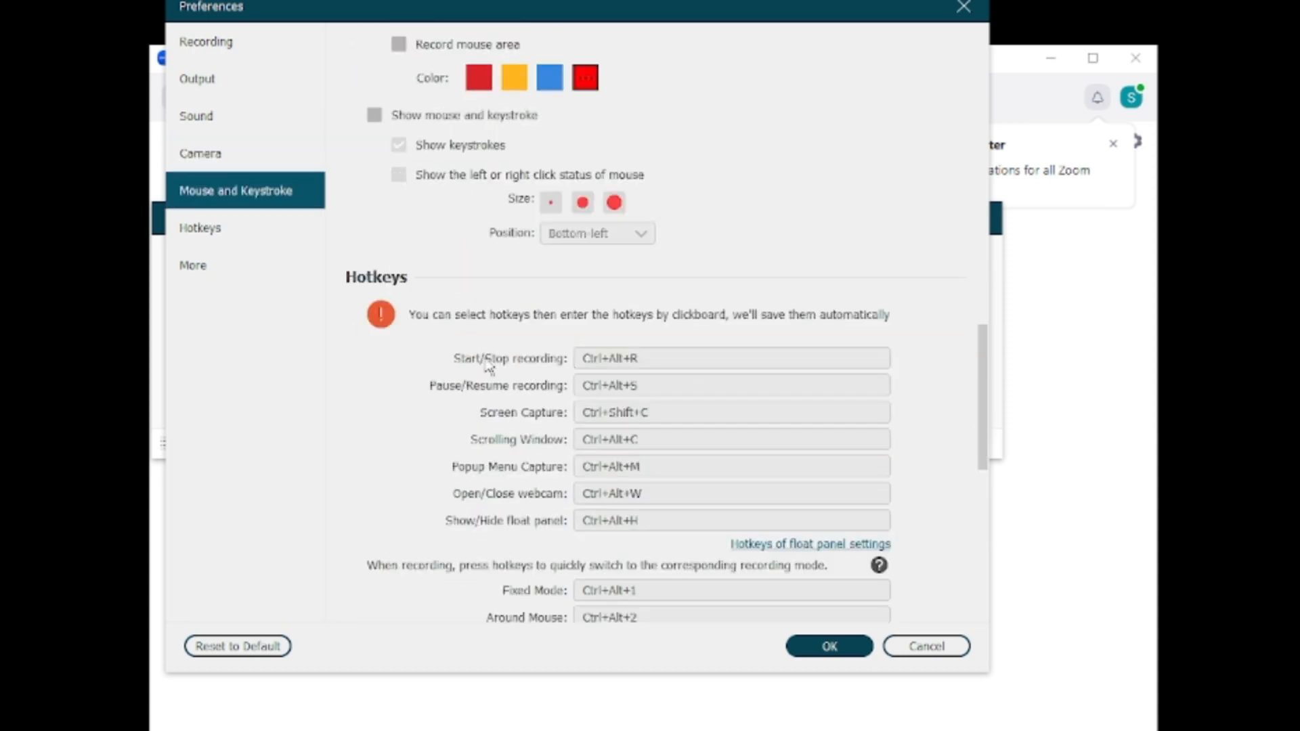
{"action": "scroll", "scroll_direction": "down", "scroll_amount": 3}
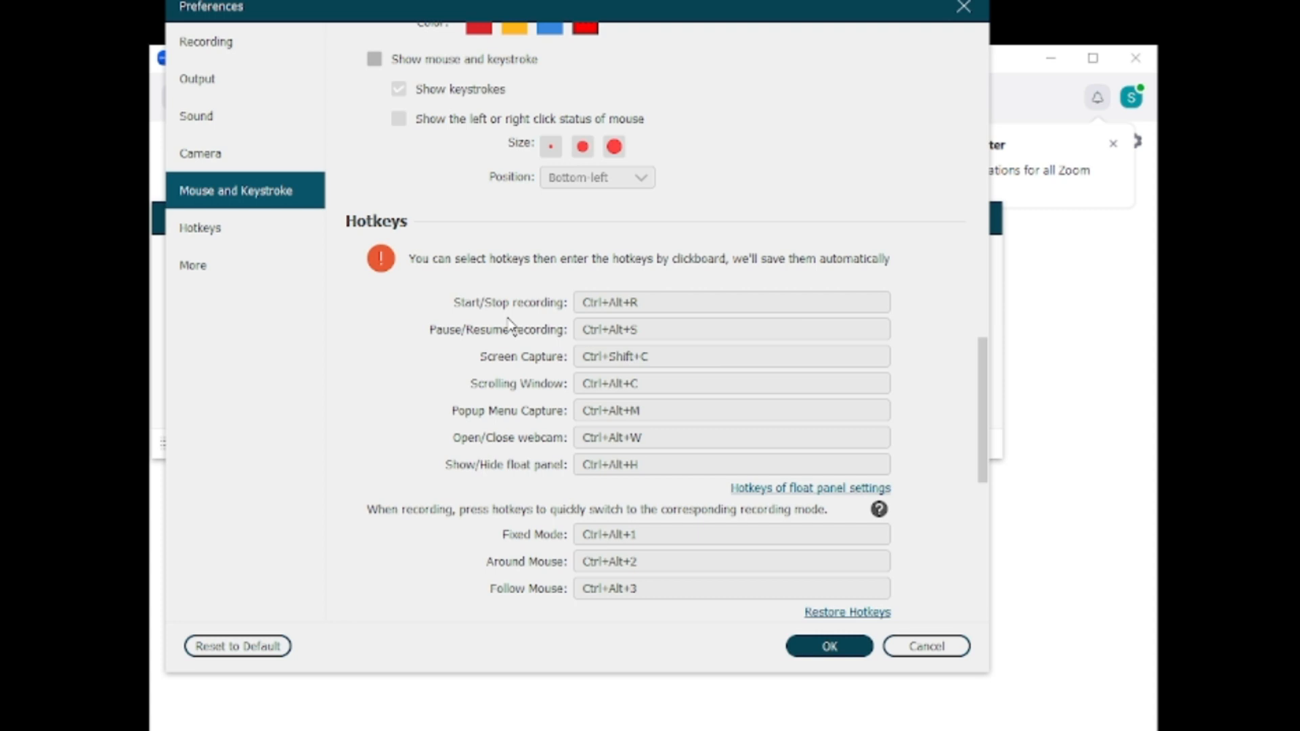
{"action": "mouse_move", "coordinate": [514, 329]}
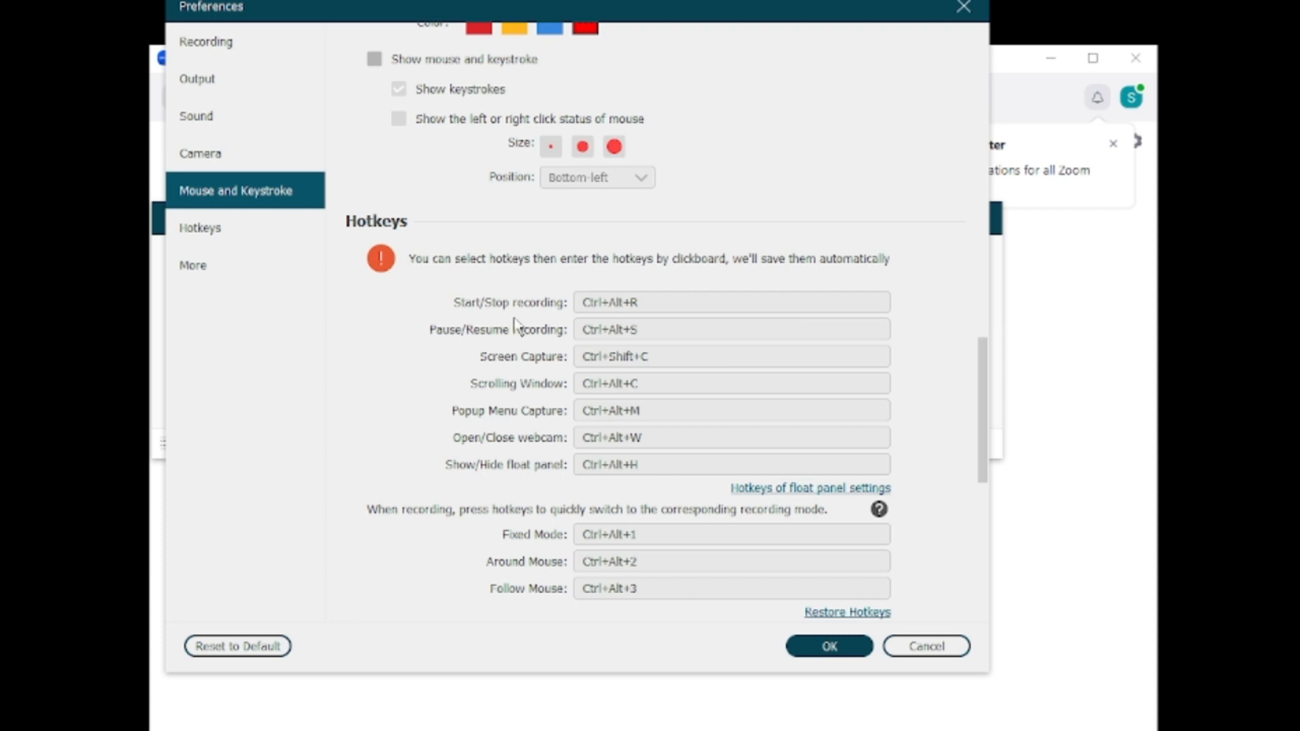
{"action": "left_click", "coordinate": [730, 357]}
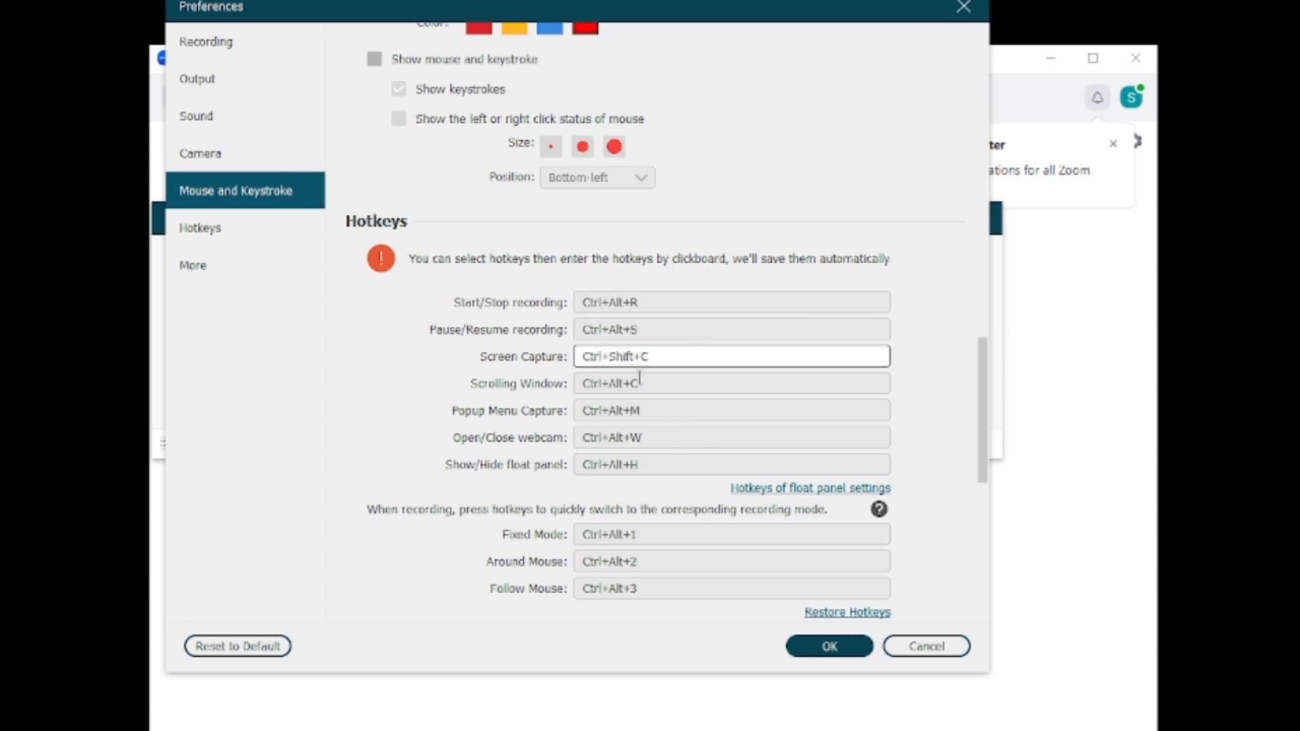
Step: Scroll to the More section and keep Hardware Acceleration on Graphics Card Acceleration
{"action": "scroll", "scroll_direction": "down", "scroll_amount": 3}
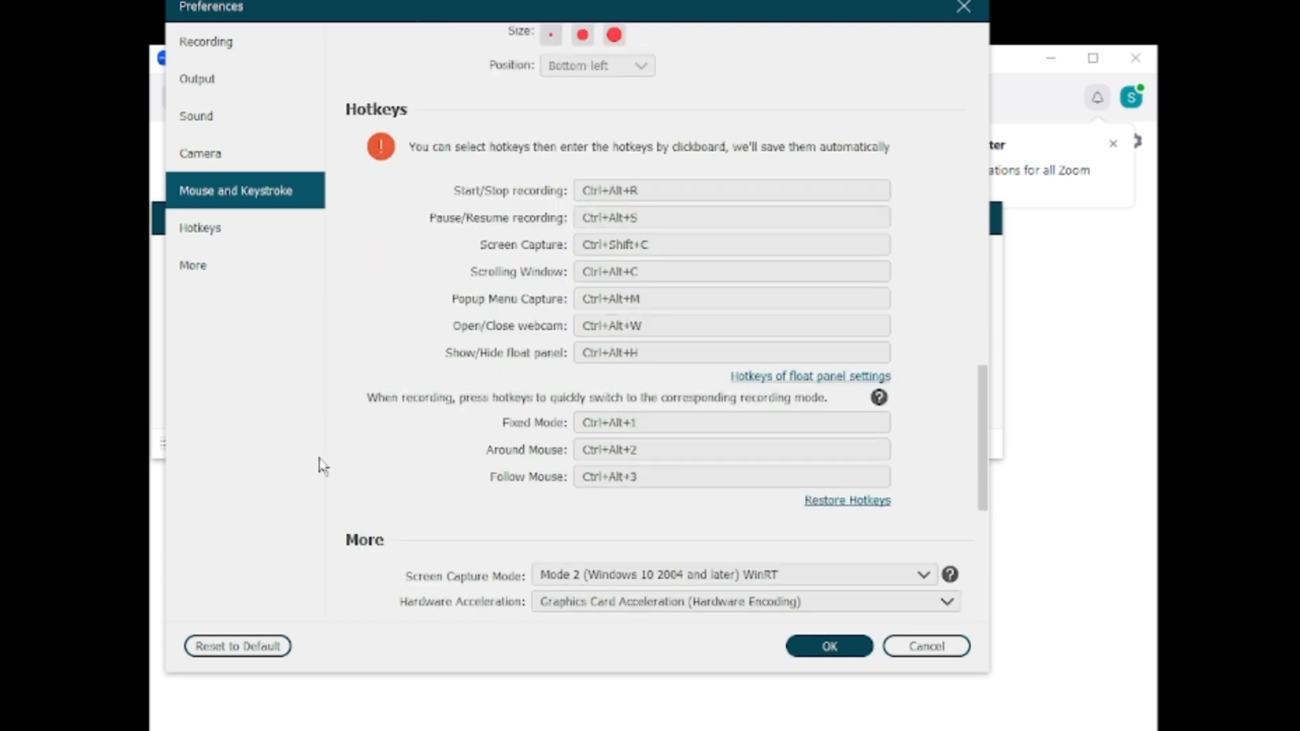
{"action": "scroll", "scroll_direction": "down", "scroll_amount": 3}
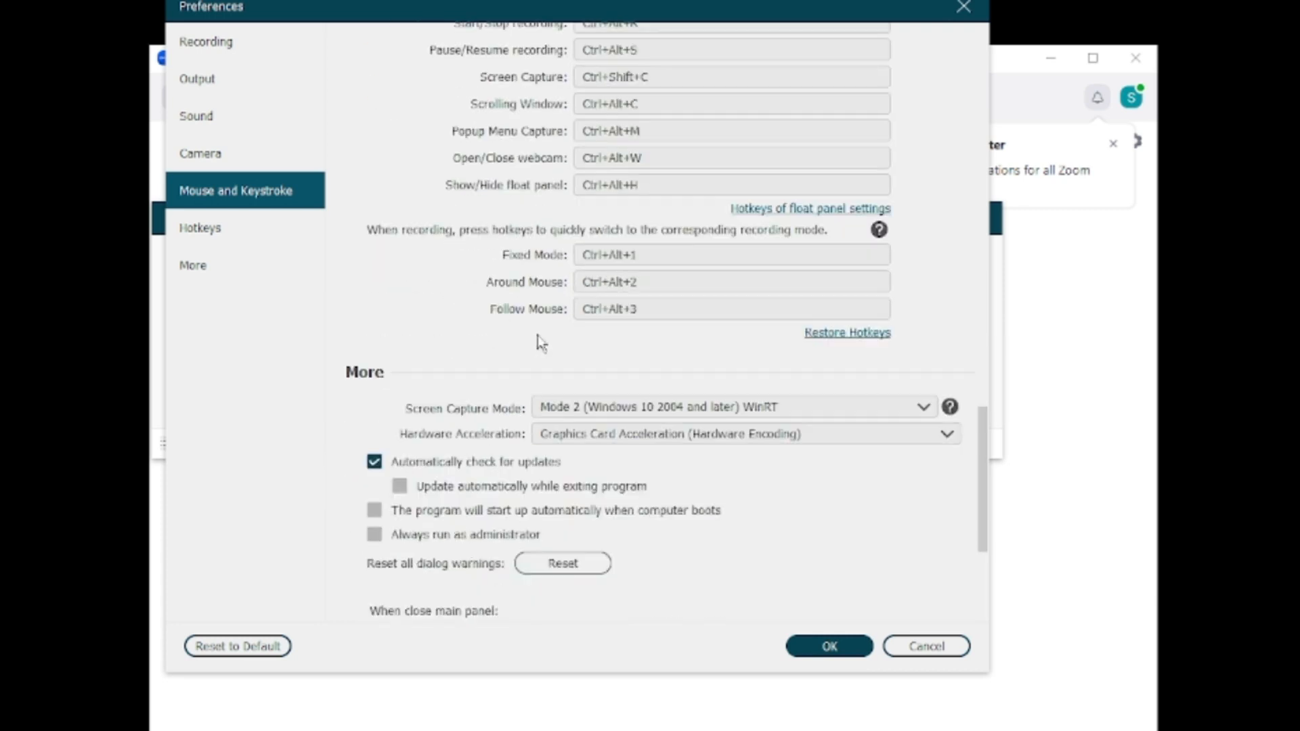
{"action": "scroll", "scroll_direction": "down", "scroll_amount": 3}
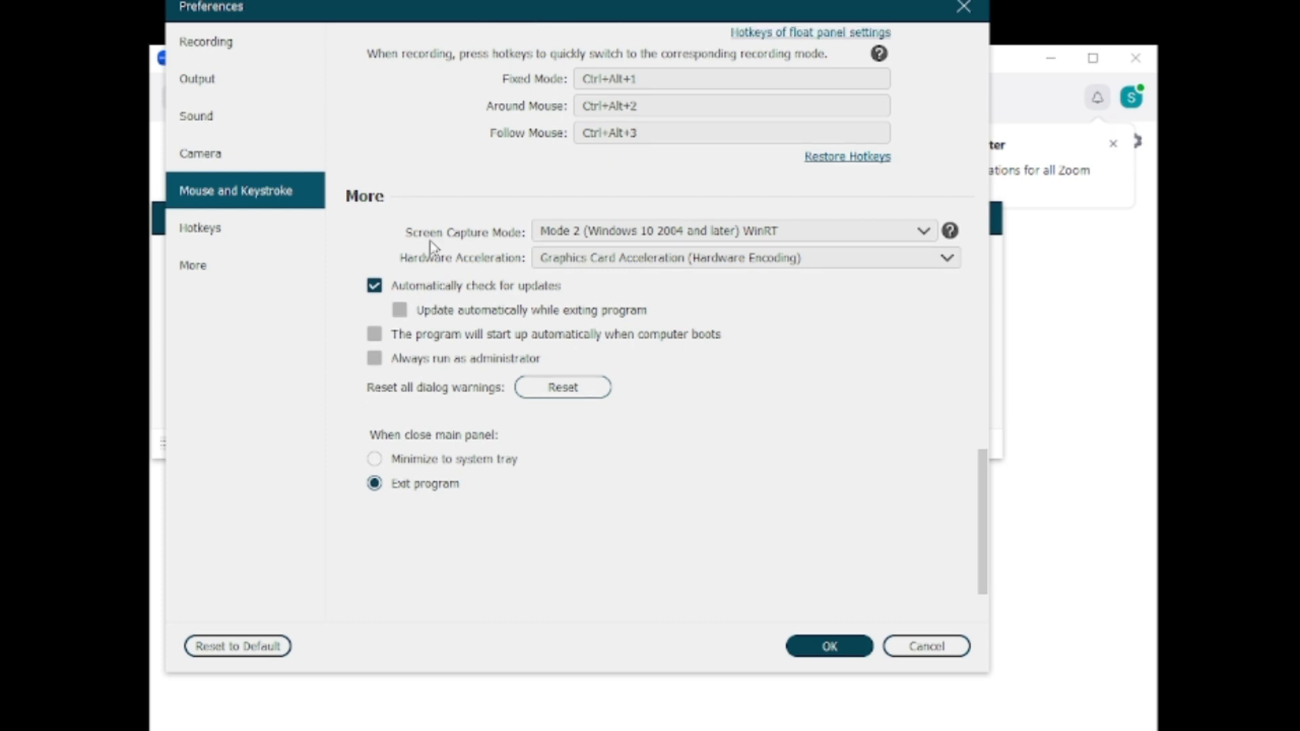
{"action": "mouse_move", "coordinate": [493, 253]}
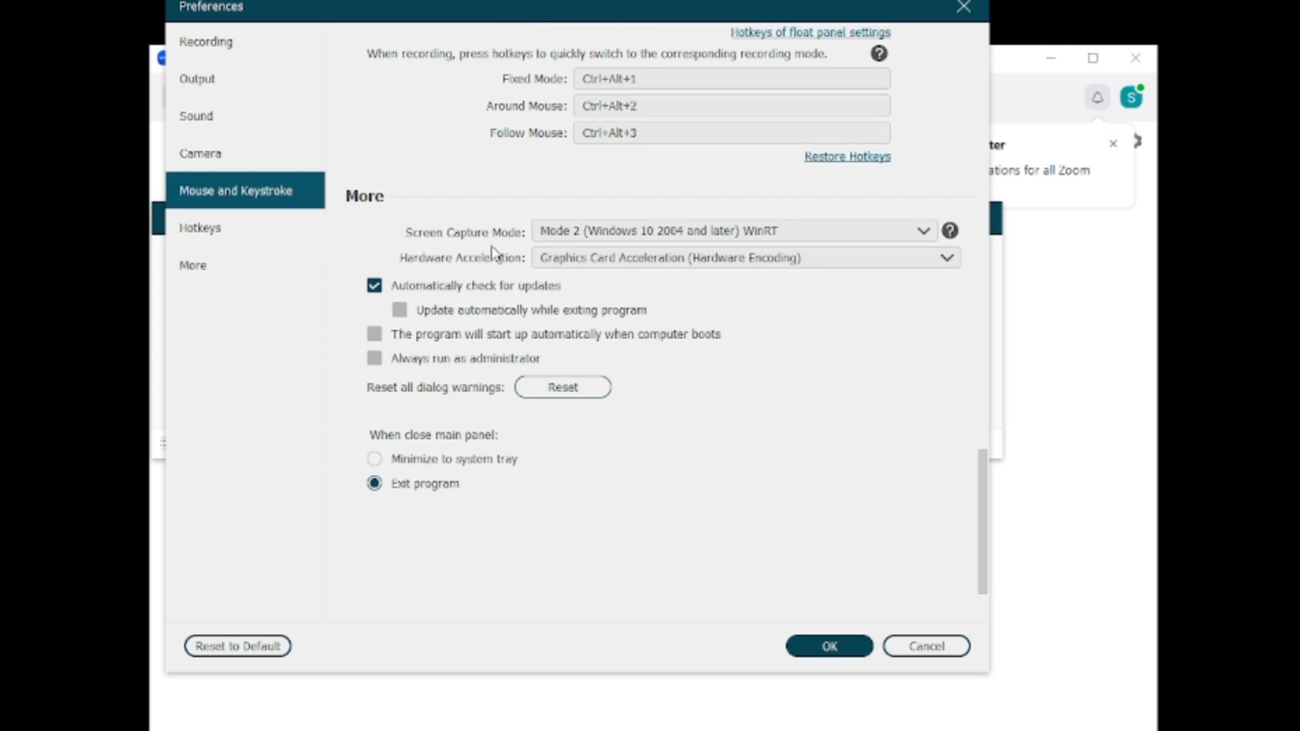
{"action": "left_click", "coordinate": [745, 257]}
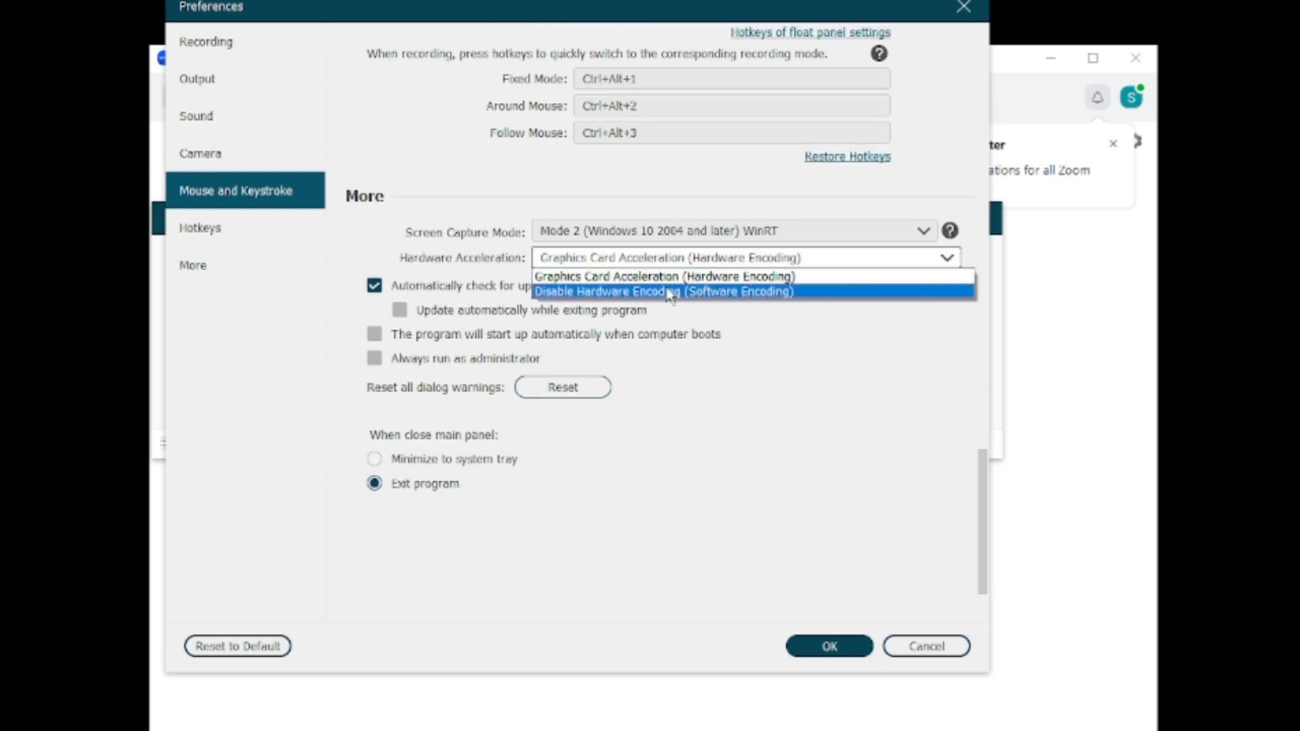
{"action": "mouse_move", "coordinate": [699, 303]}
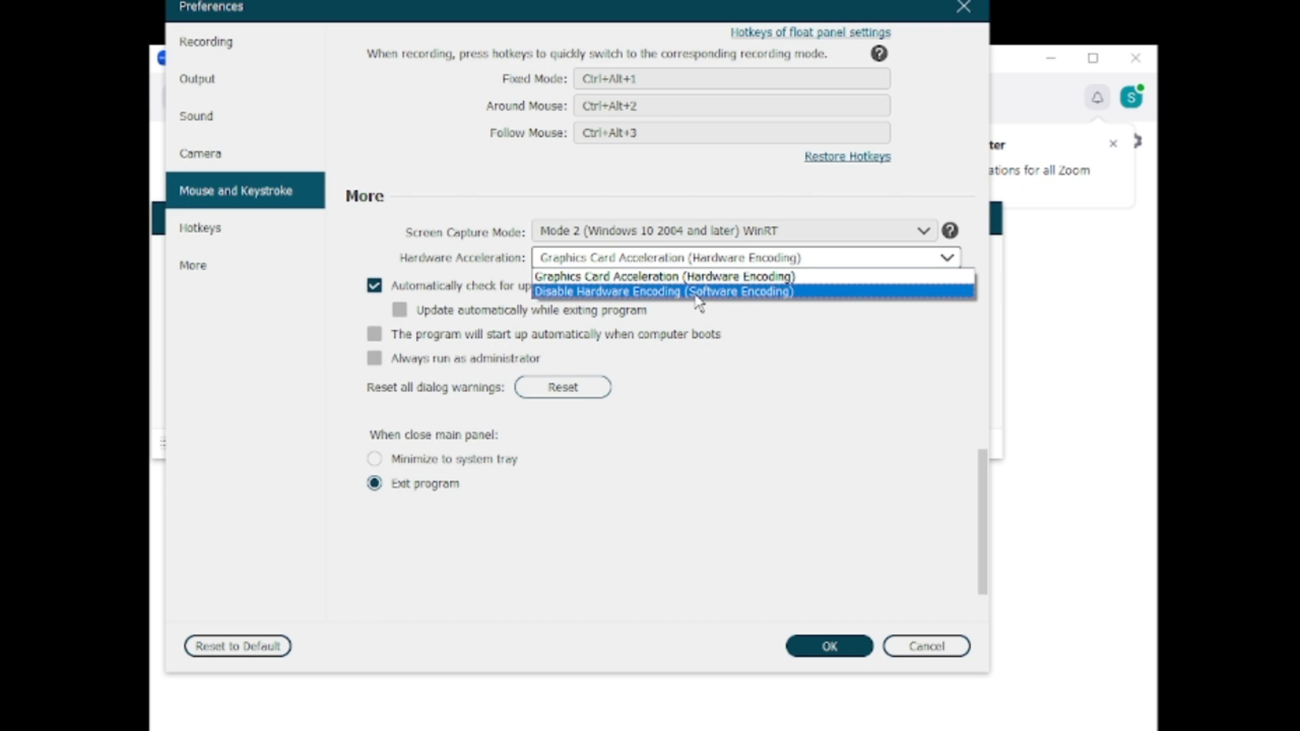
{"action": "mouse_move", "coordinate": [679, 295]}
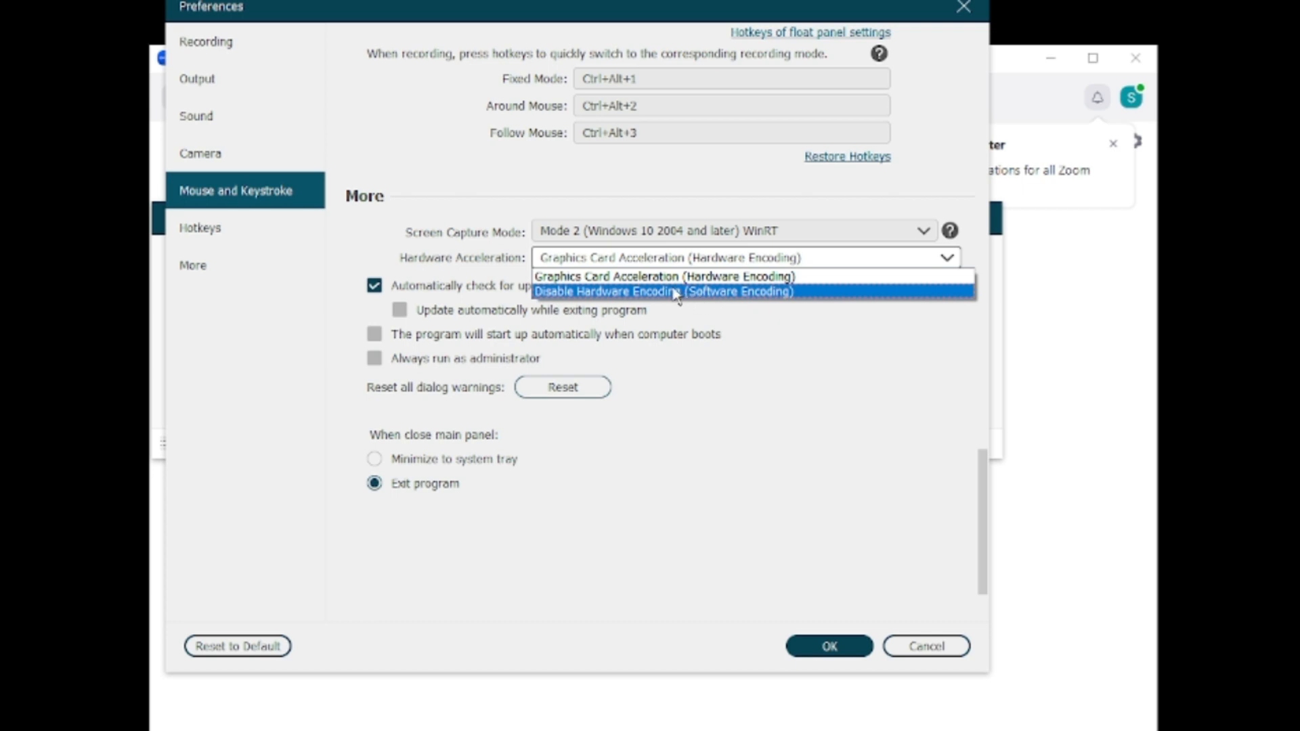
{"action": "mouse_move", "coordinate": [701, 307]}
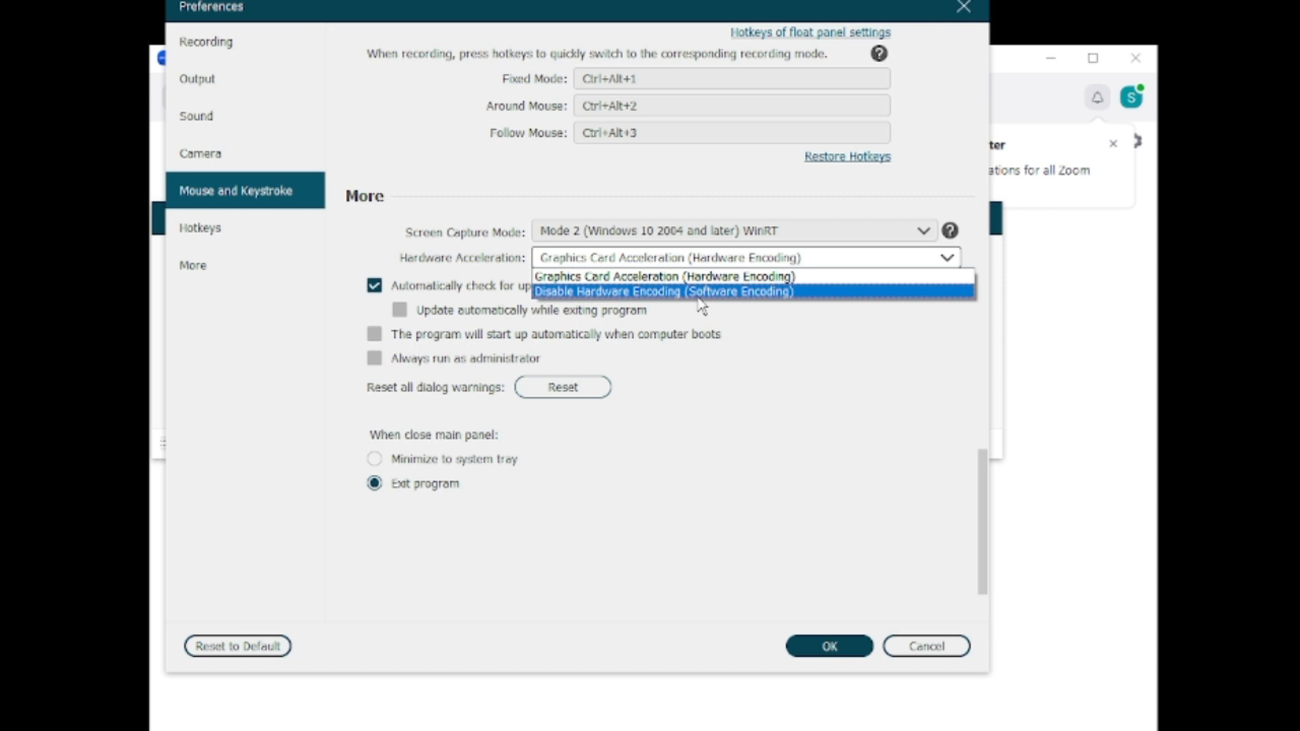
{"action": "left_click", "coordinate": [636, 276]}
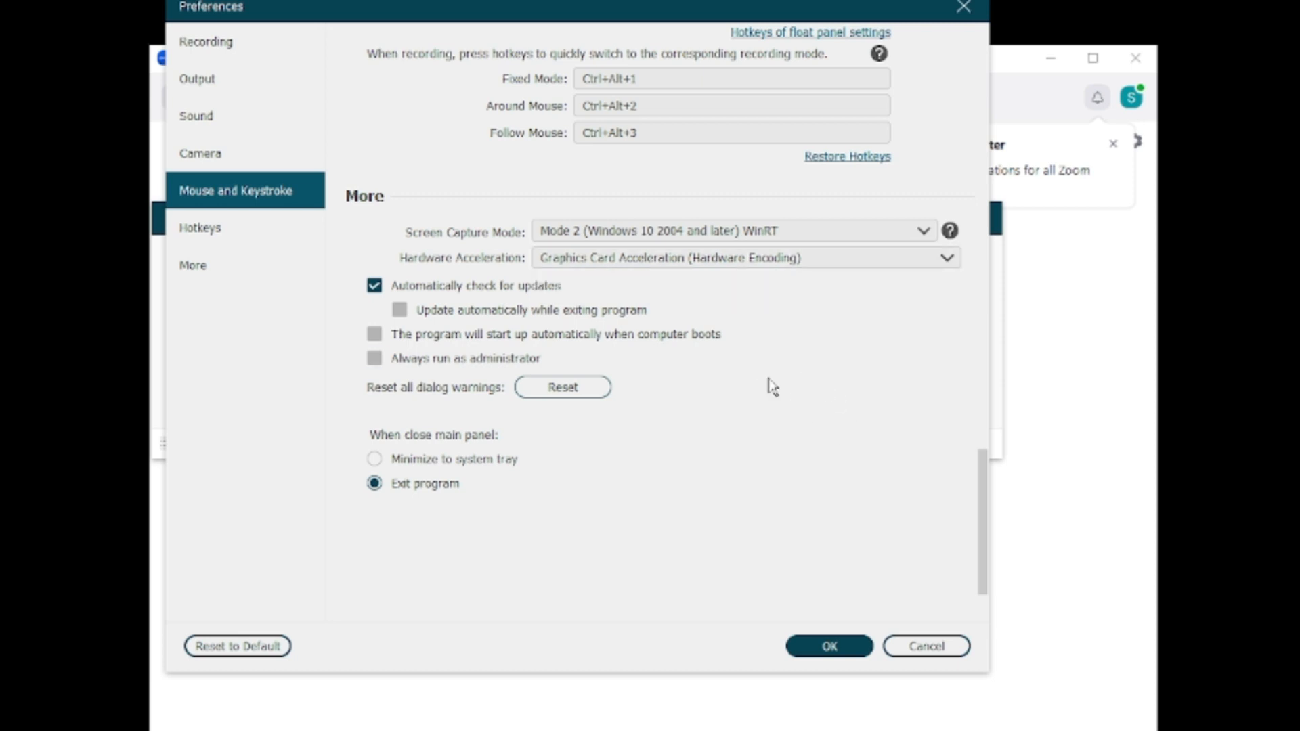